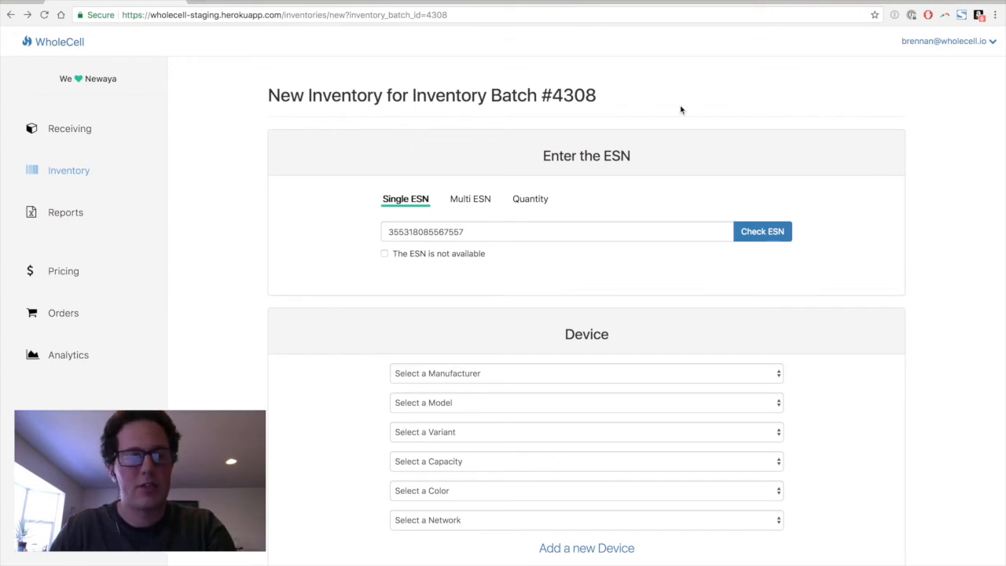
mouse_move(519, 151)
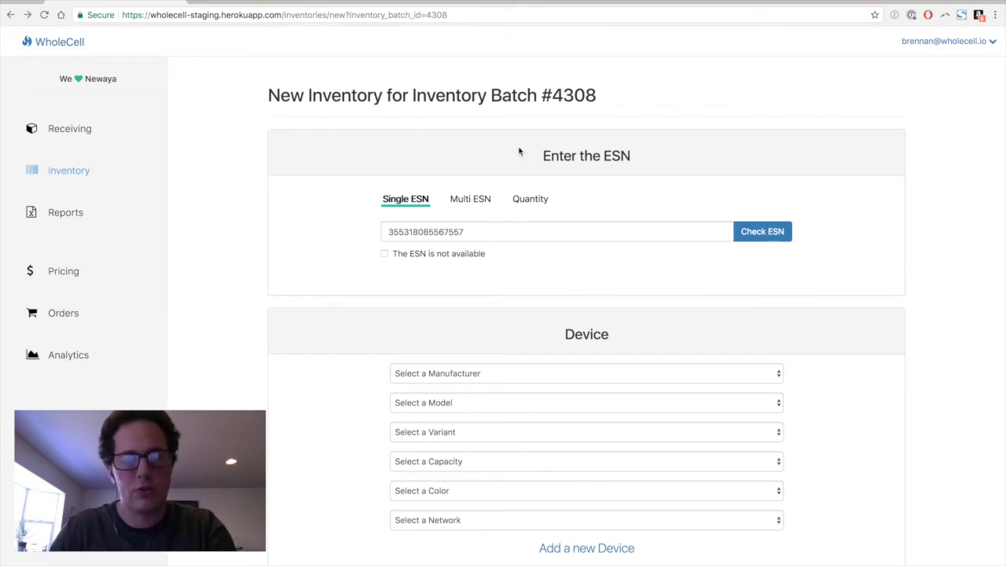
mouse_move(497, 176)
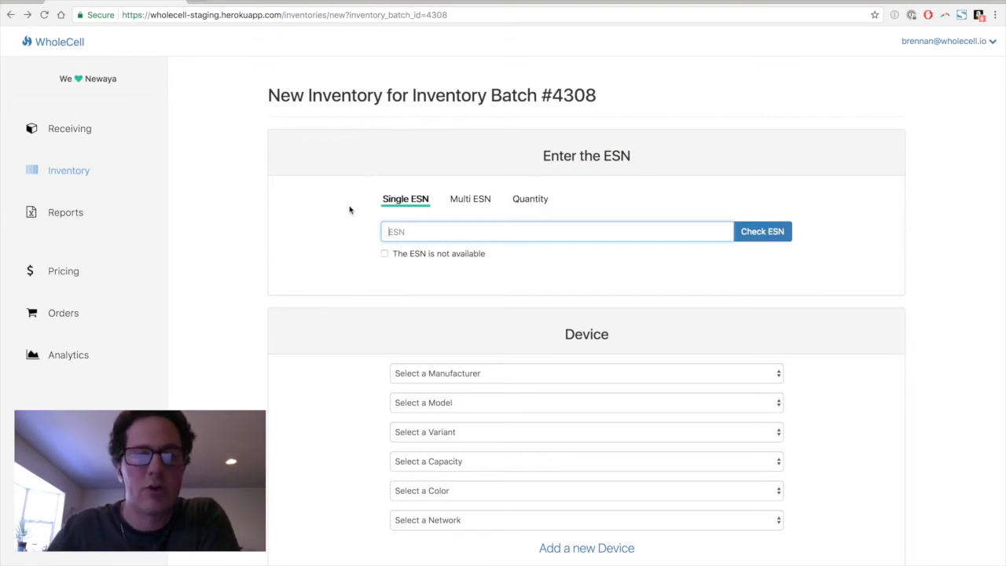
mouse_move(433, 167)
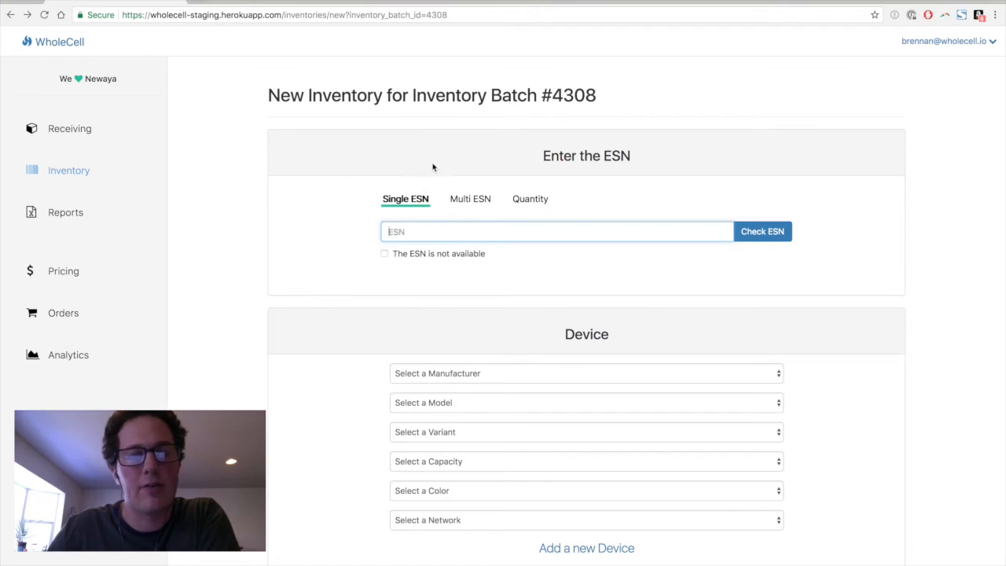
mouse_move(419, 167)
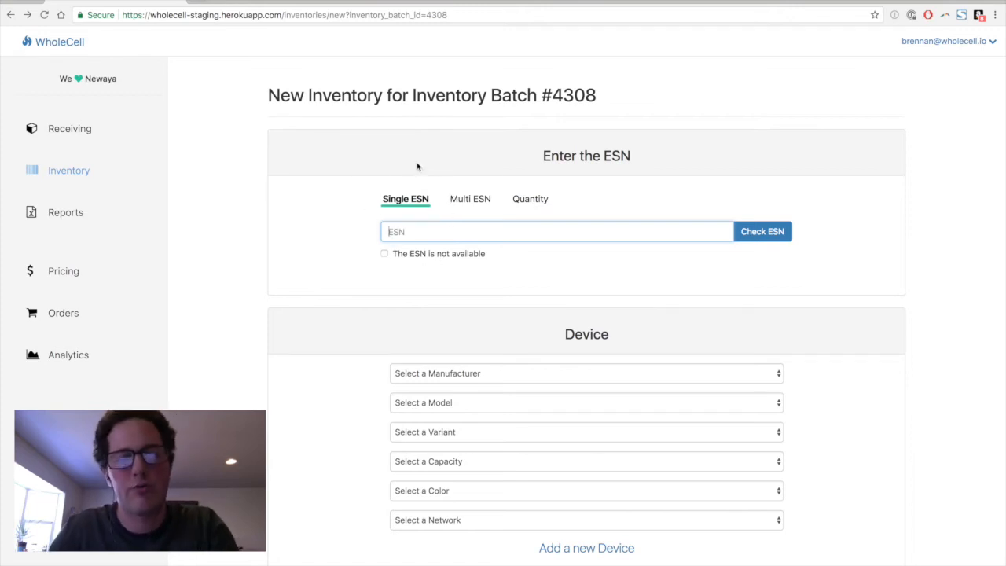
mouse_move(481, 236)
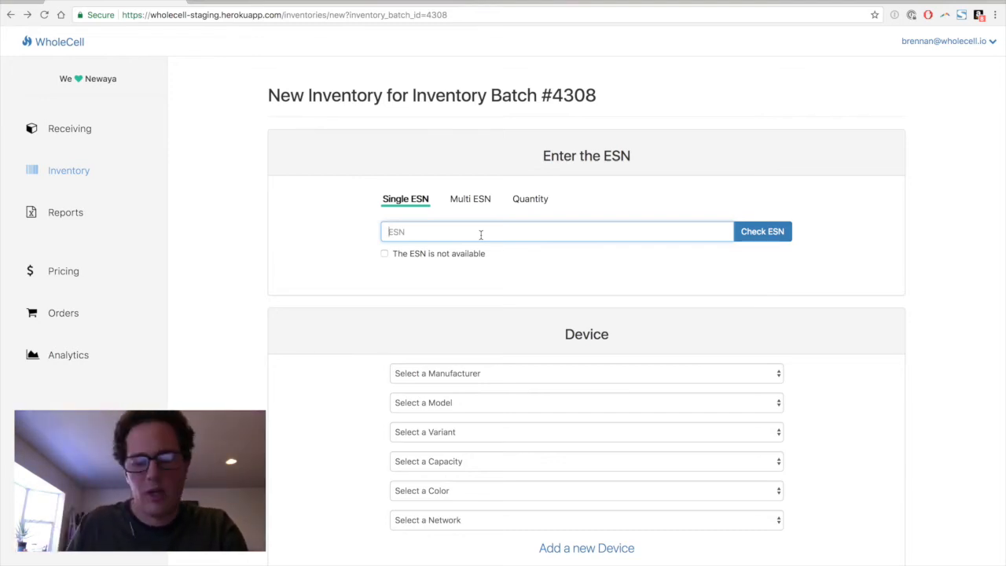
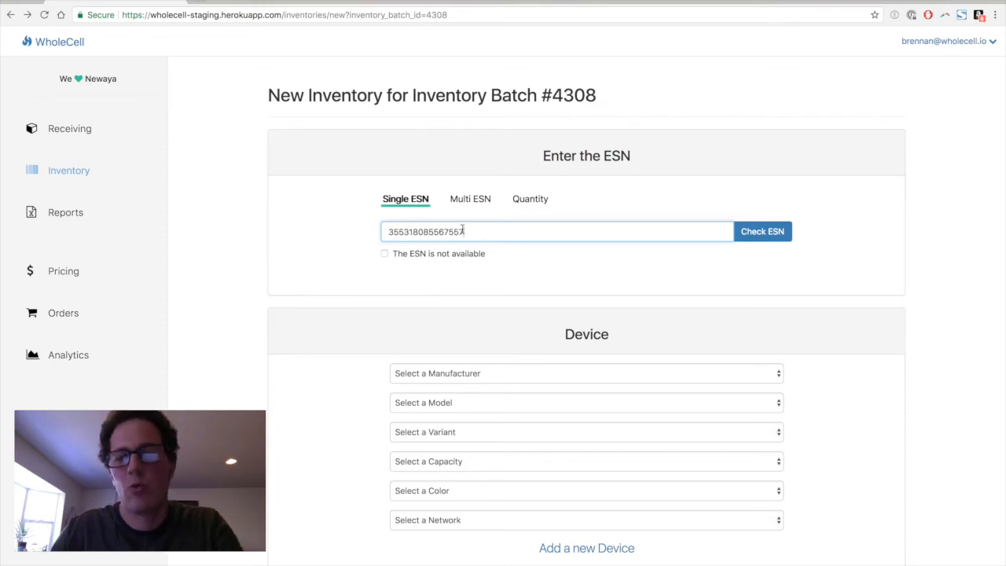
left_click(761, 231)
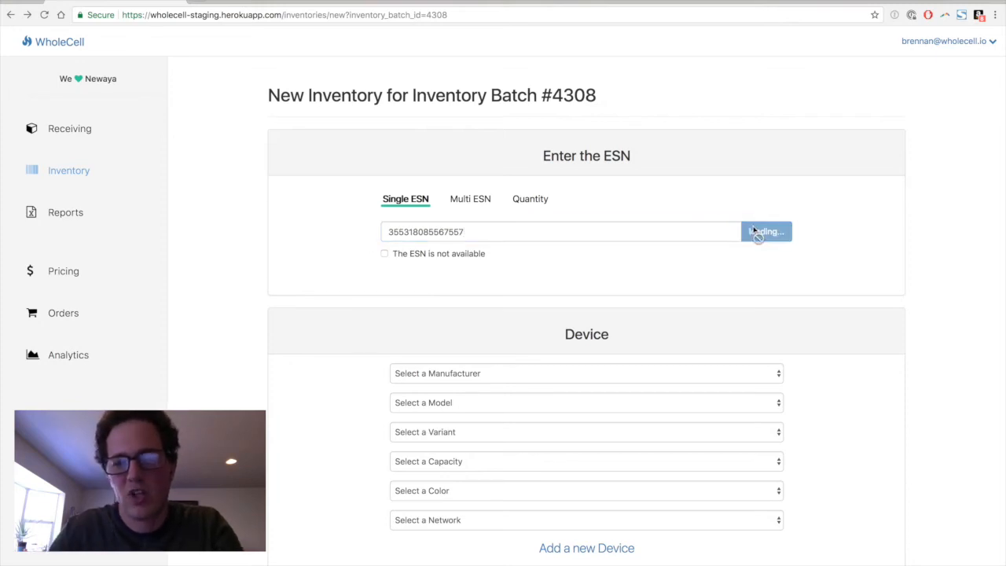
left_click(761, 231)
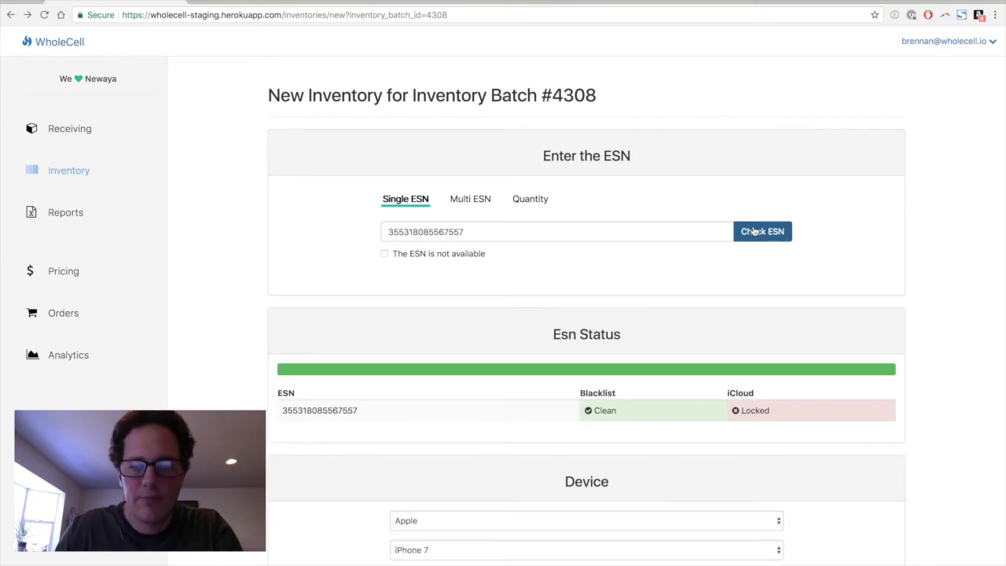
scroll("down", 3)
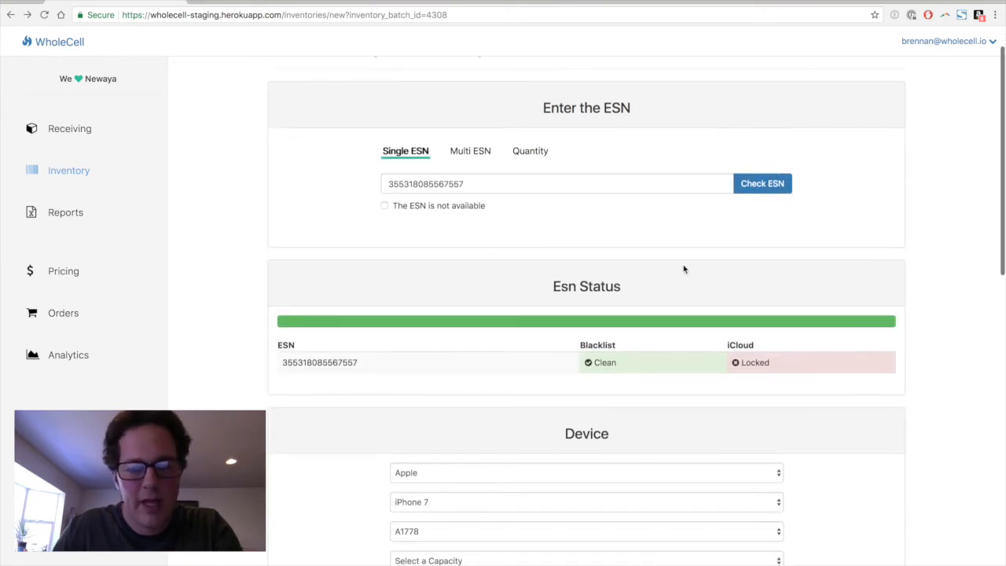
mouse_move(596, 361)
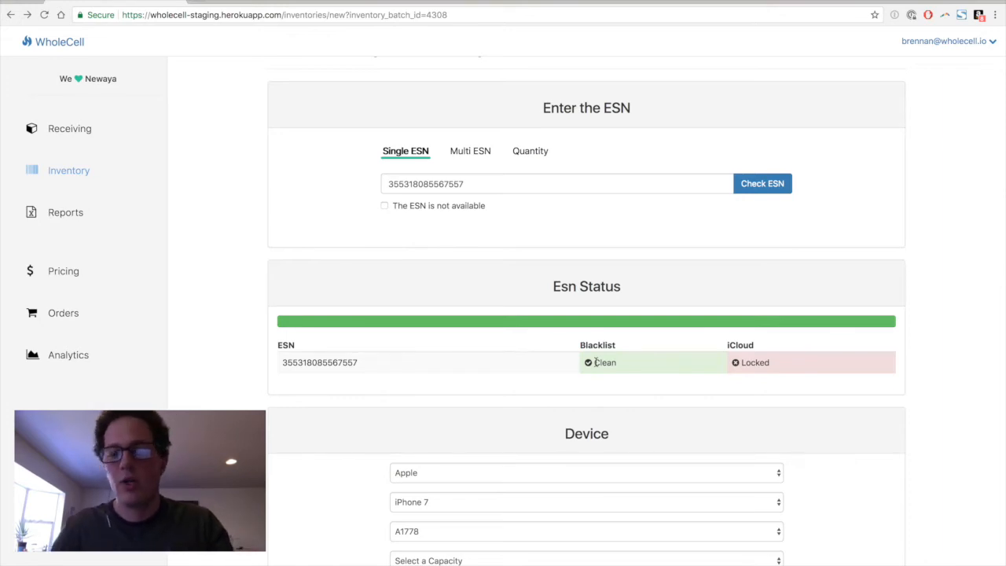
mouse_move(758, 399)
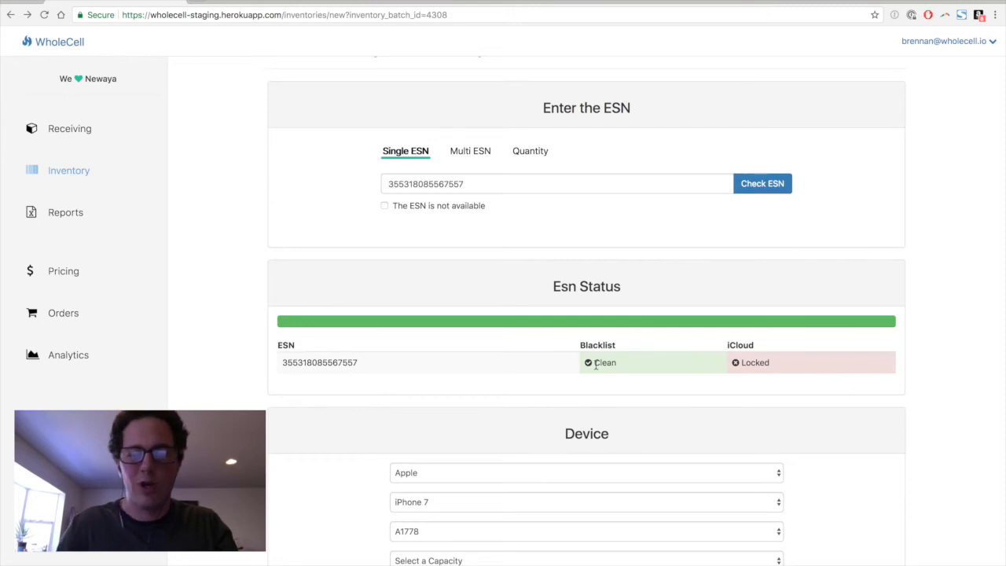
mouse_move(659, 371)
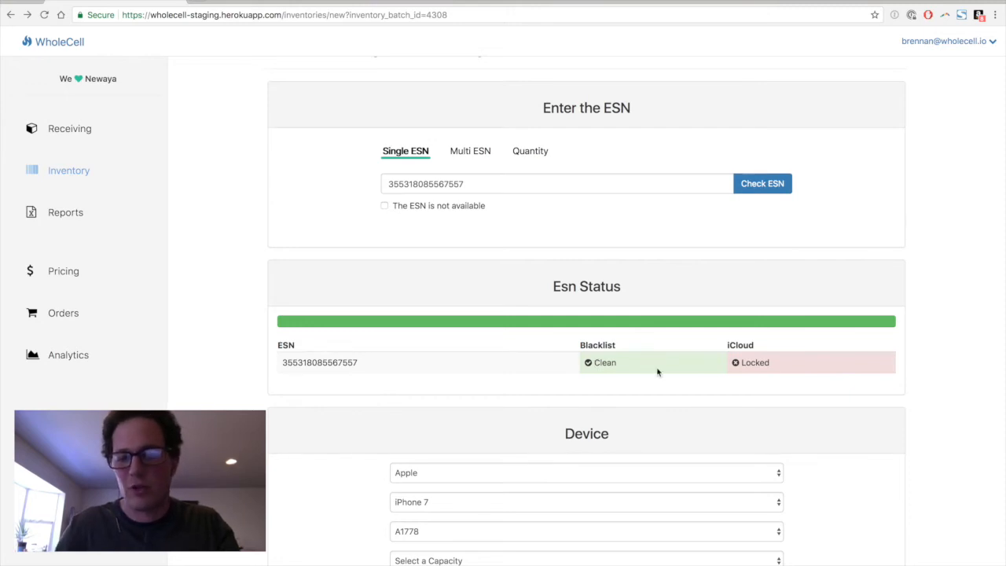
mouse_move(758, 384)
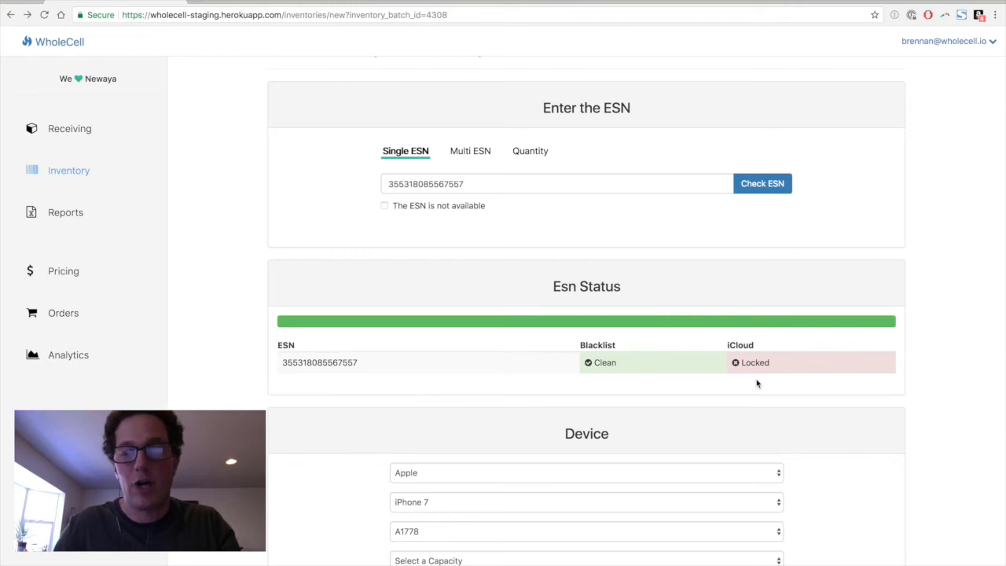
Set the capacity to 128GB and the colour to Black
scroll("down", 3)
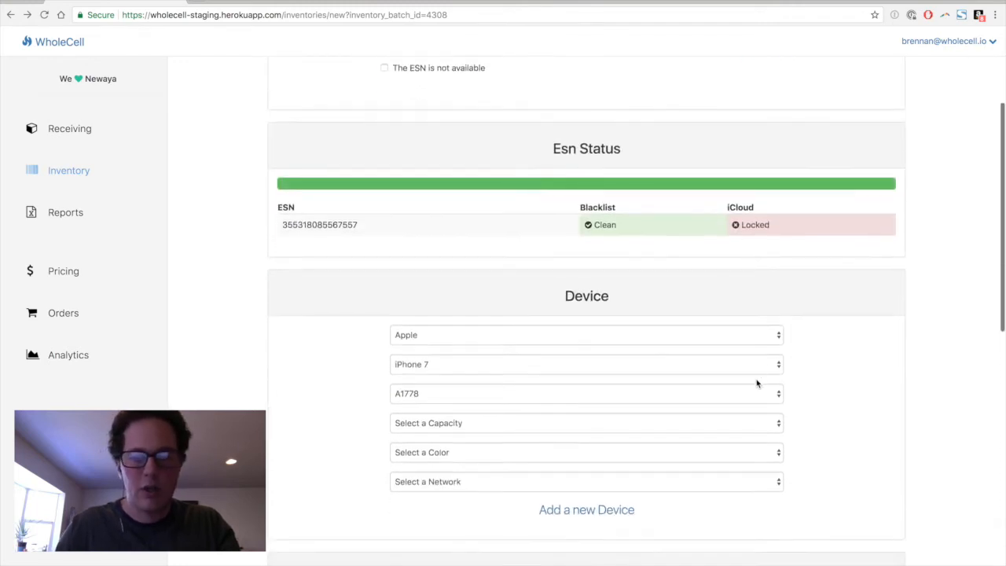
scroll("down", 3)
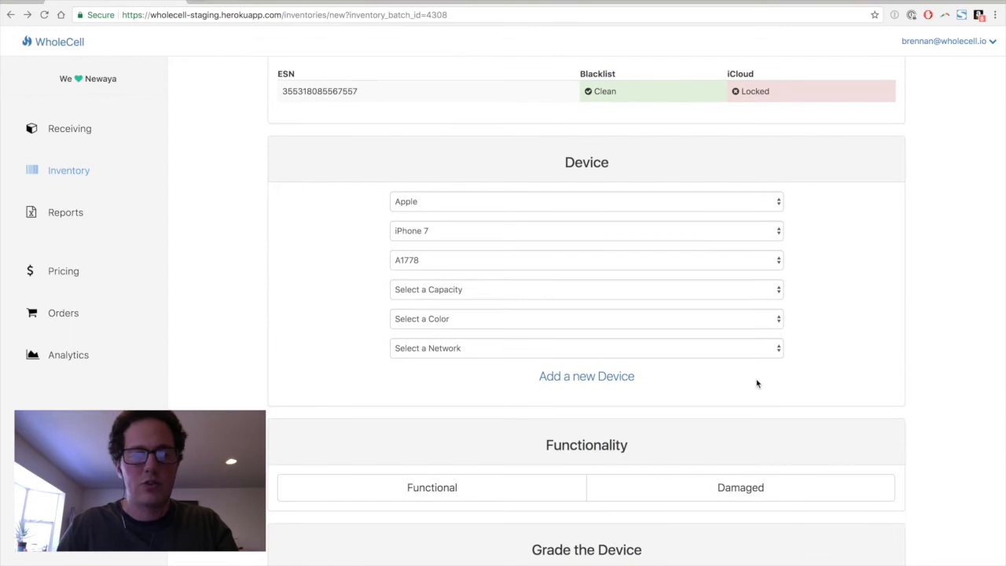
mouse_move(563, 220)
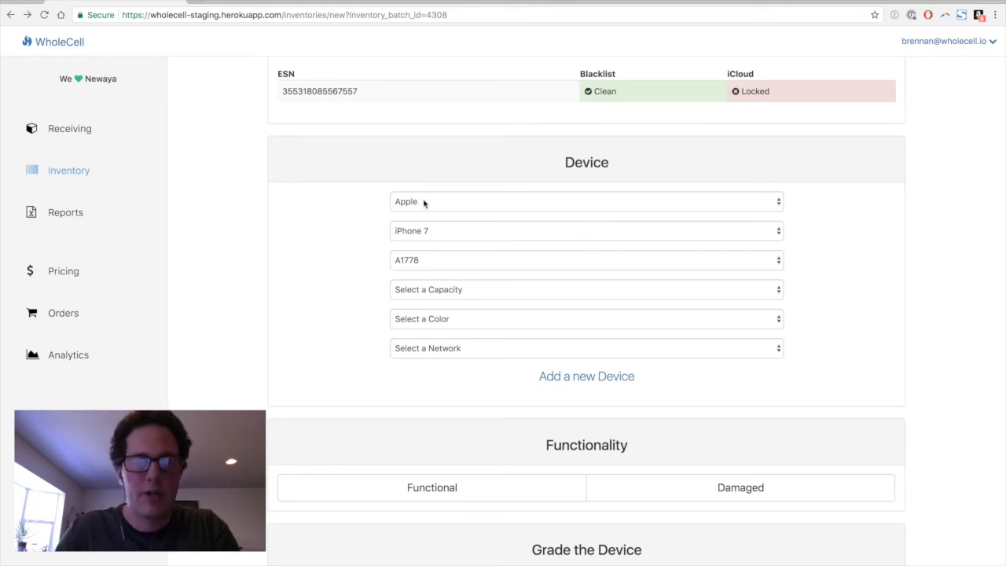
mouse_move(453, 248)
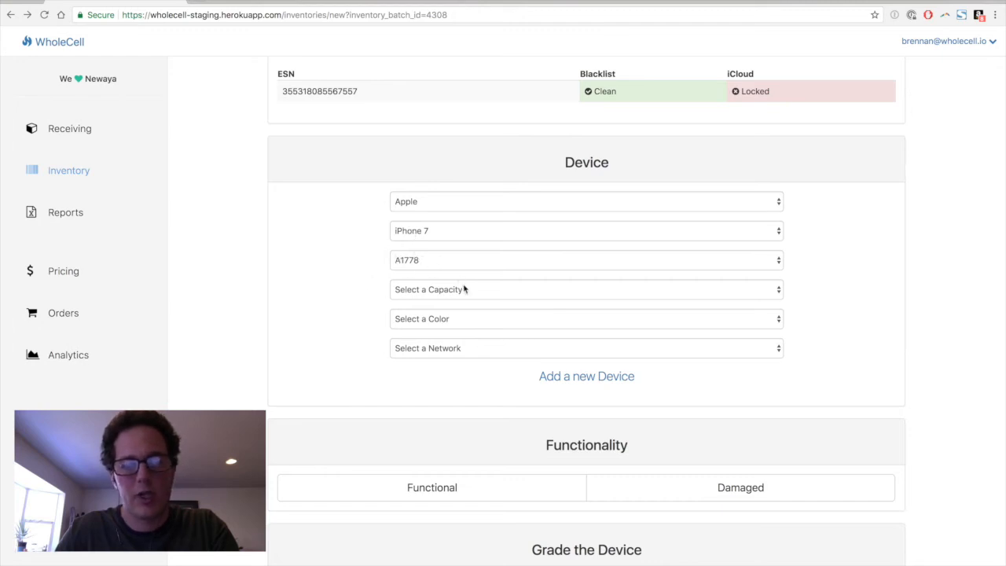
left_click(586, 289)
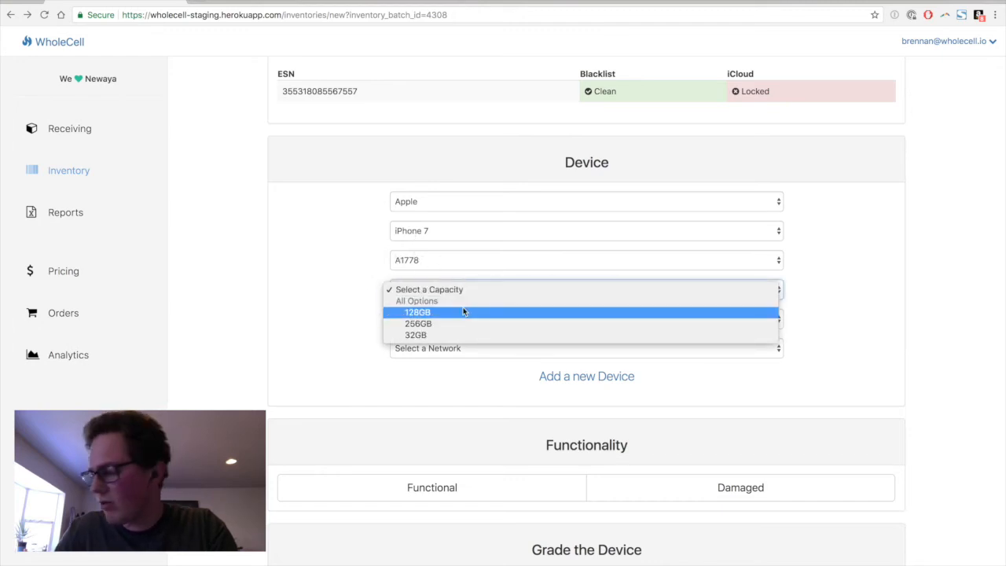
left_click(418, 311)
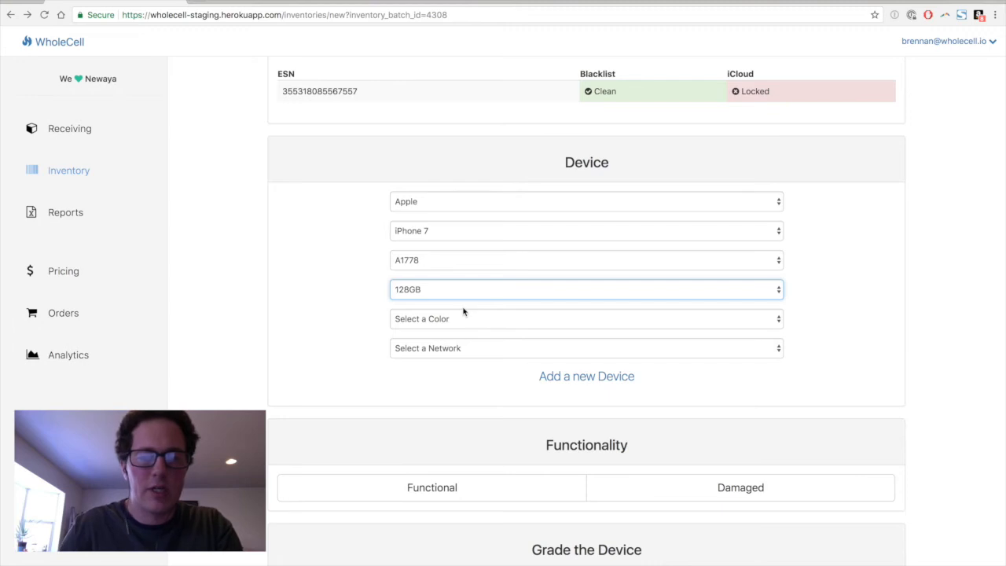
left_click(586, 317)
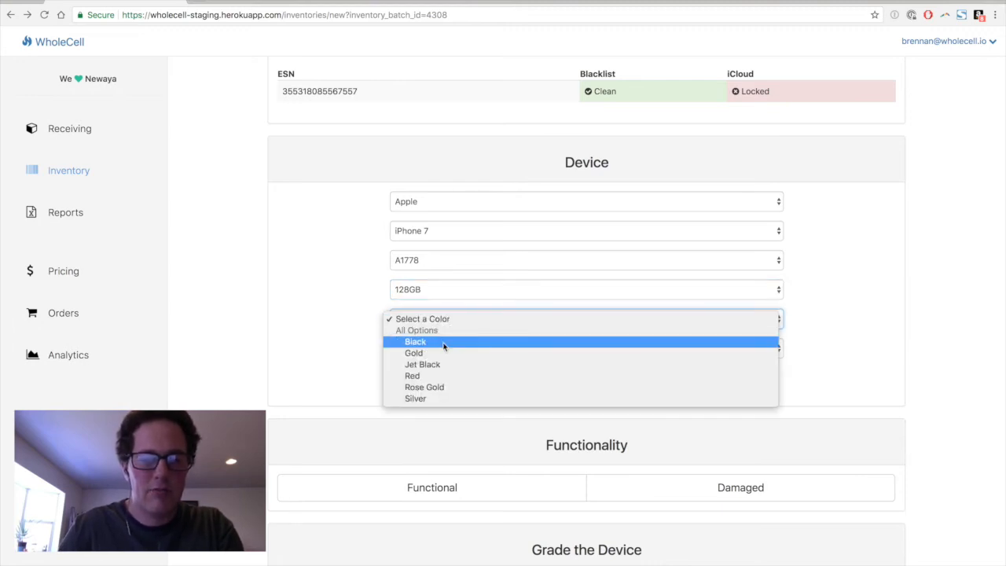
left_click(415, 341)
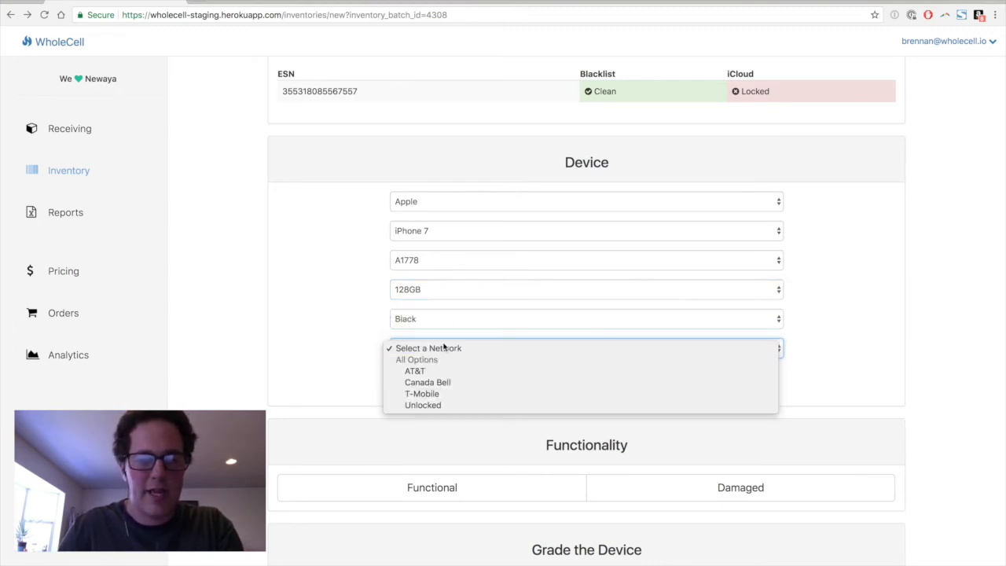
Set the network to AT&T and confirm it after reviewing the choices
left_click(415, 371)
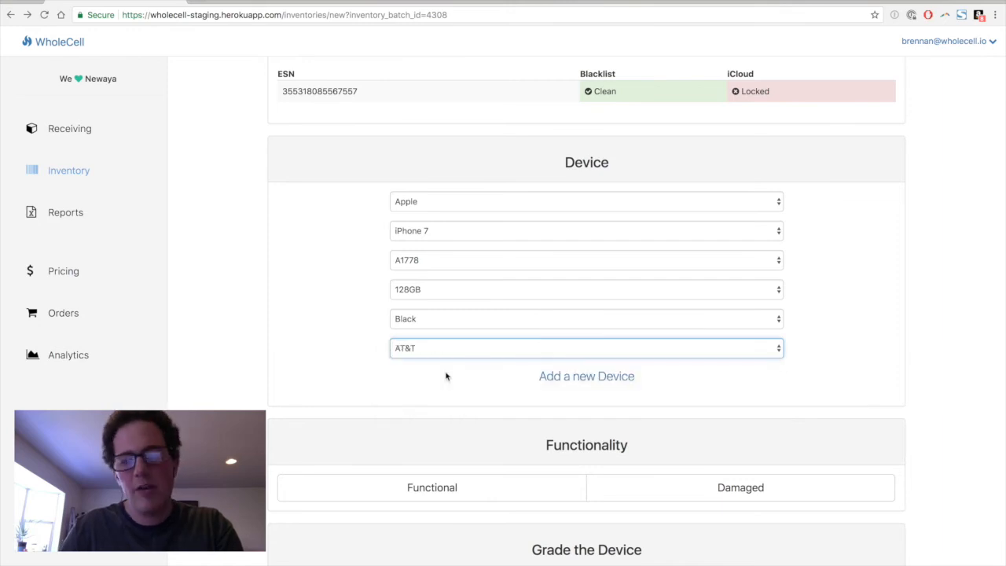
mouse_move(447, 237)
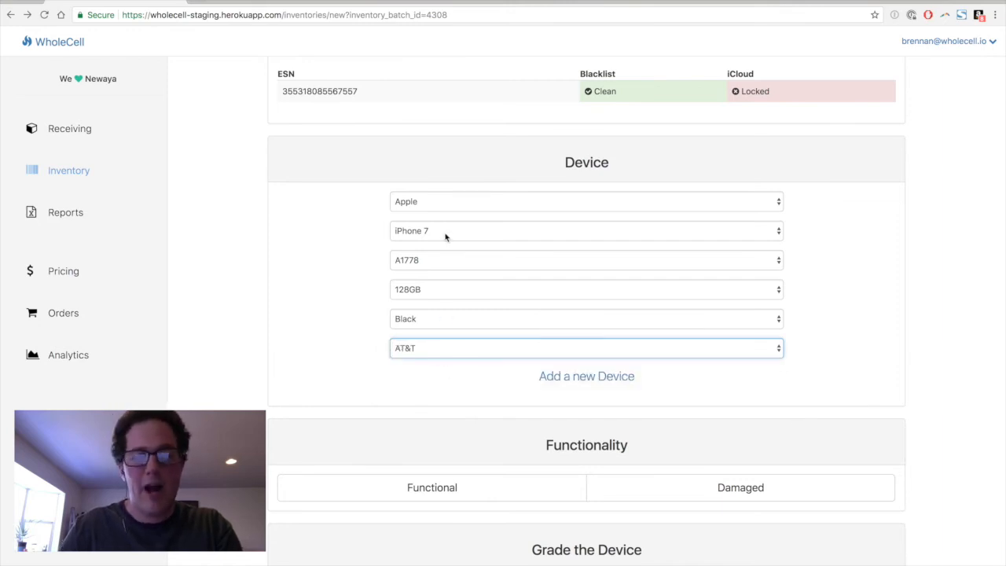
mouse_move(419, 363)
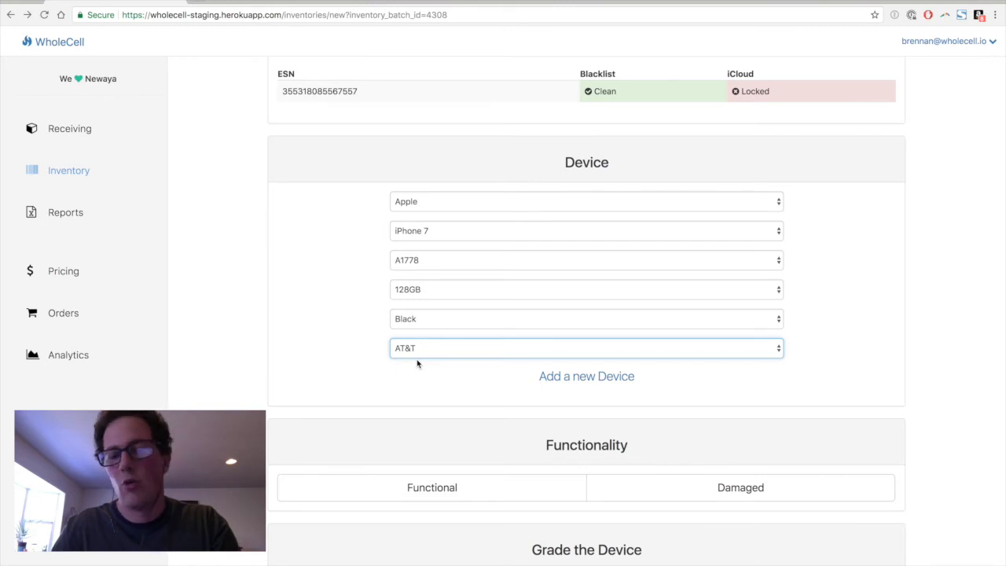
mouse_move(500, 403)
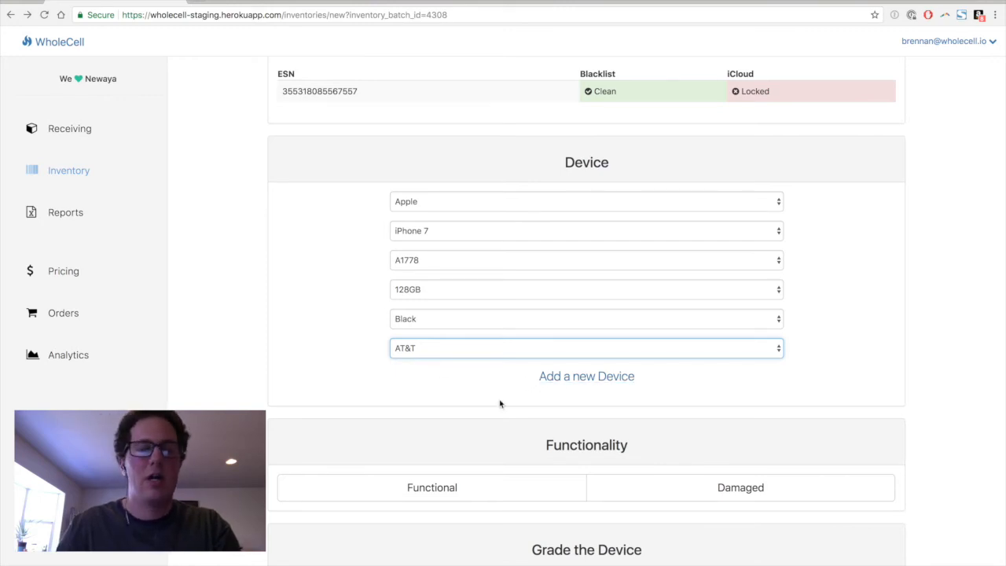
left_click(586, 347)
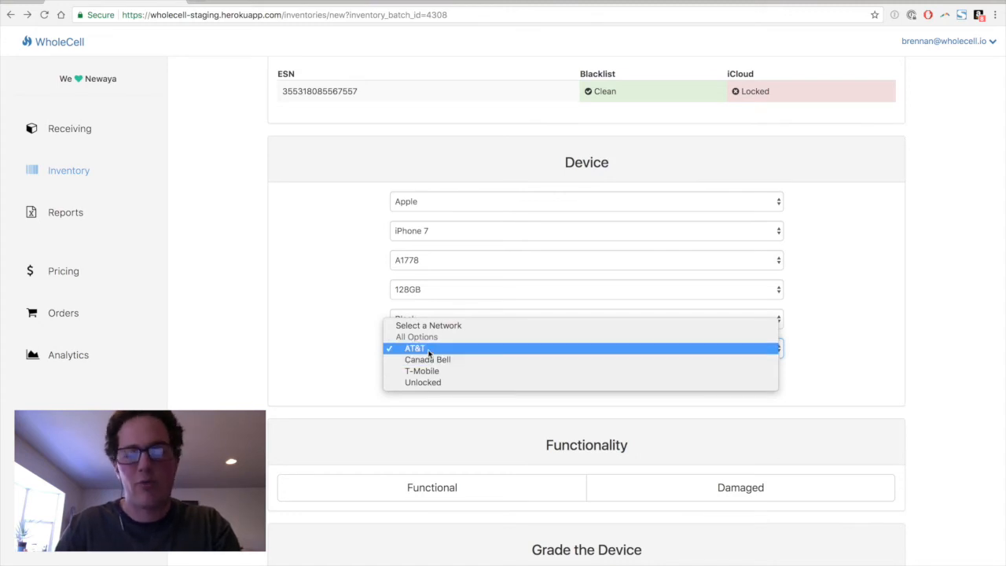
left_click(415, 349)
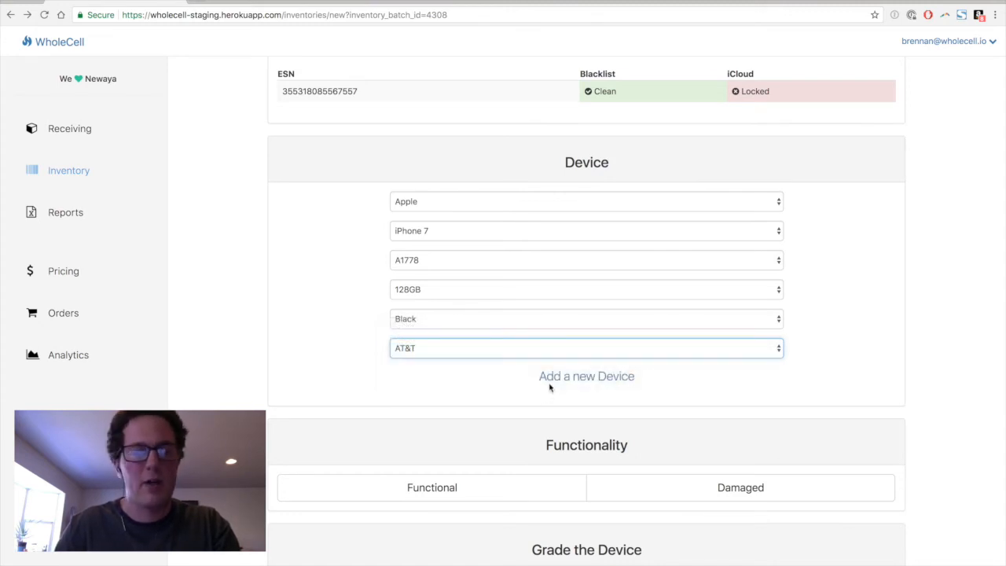
mouse_move(476, 401)
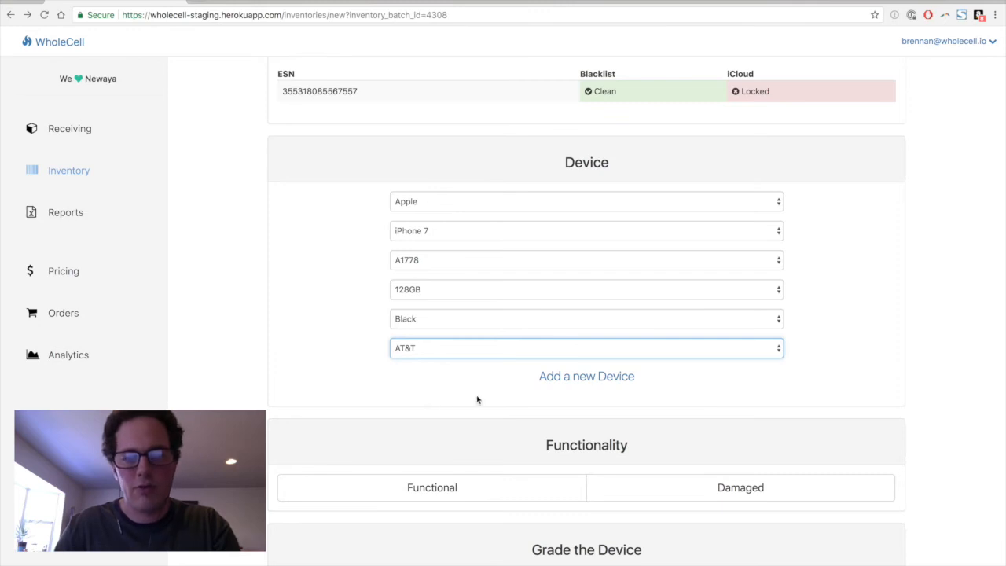
scroll("down", 3)
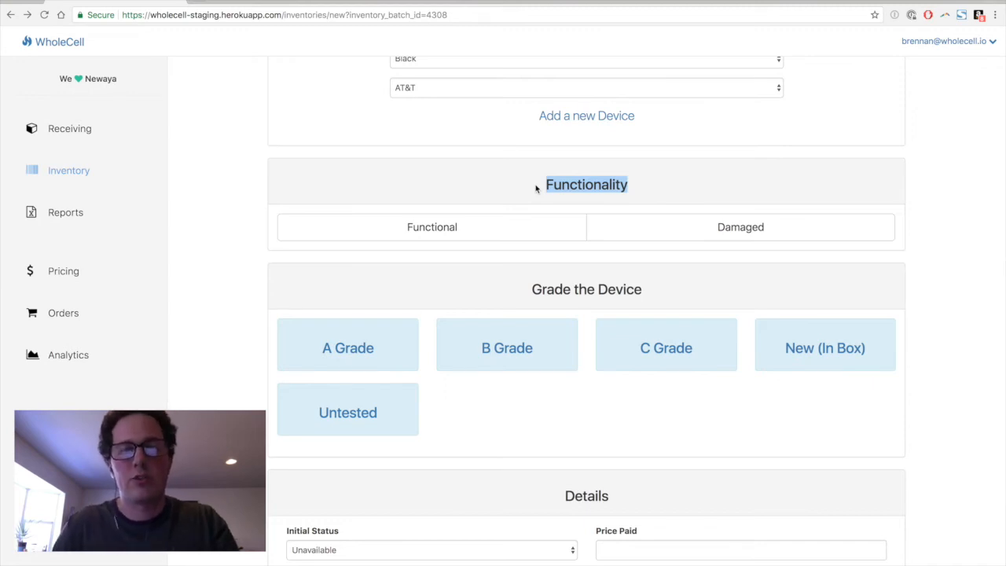
Mark the device Damaged with Cracked Glass ticked under screen damages
left_click(431, 226)
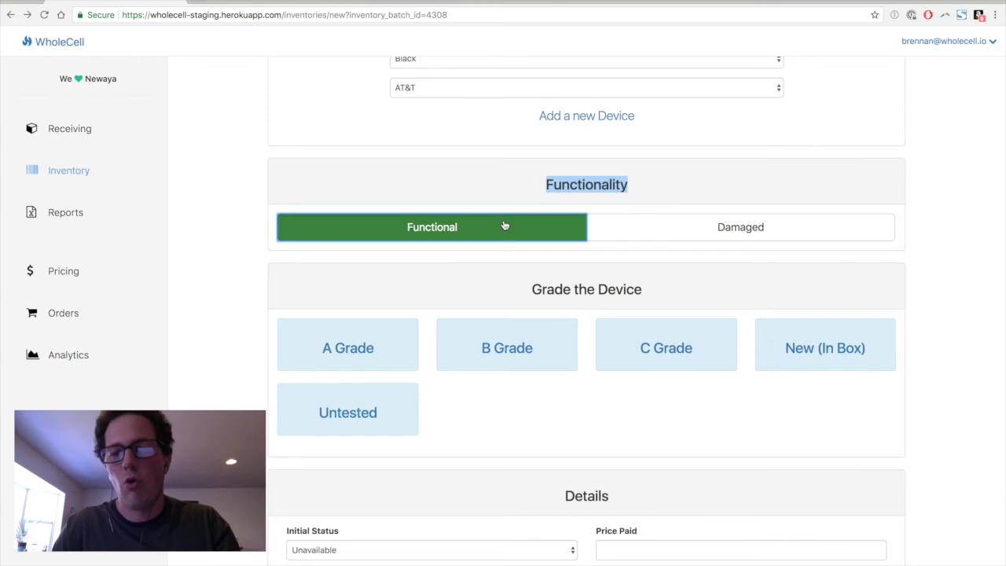
left_click(739, 227)
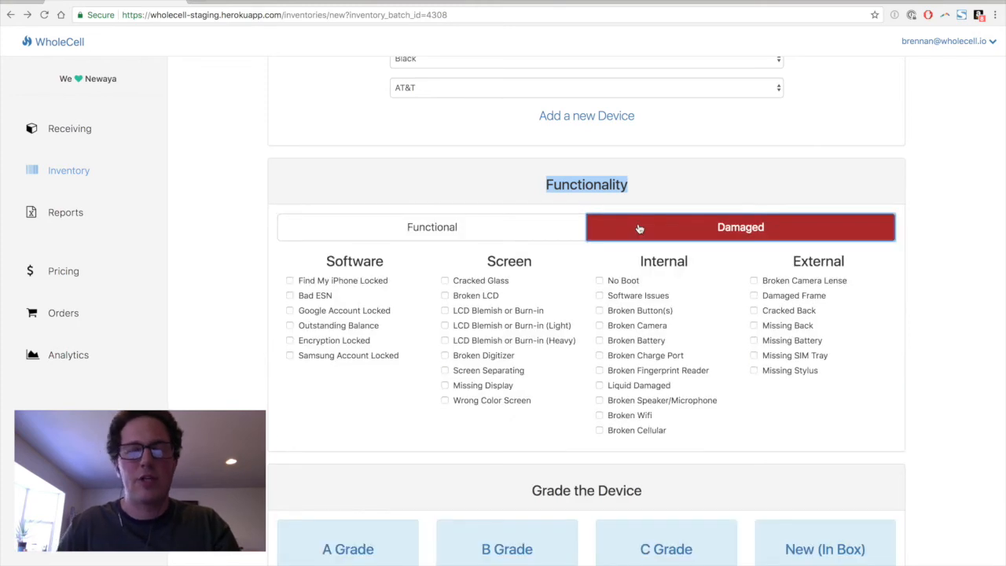
mouse_move(654, 349)
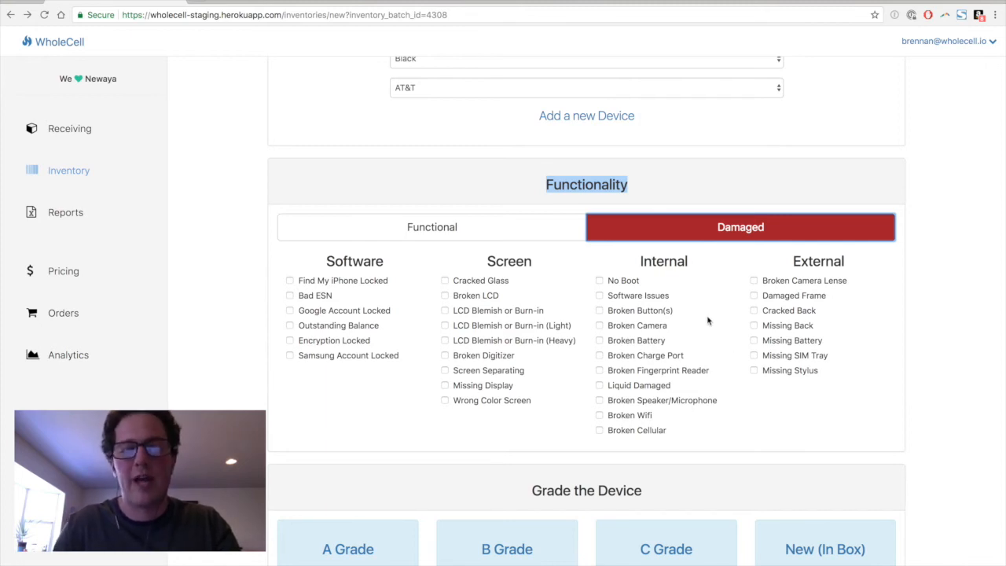
mouse_move(621, 410)
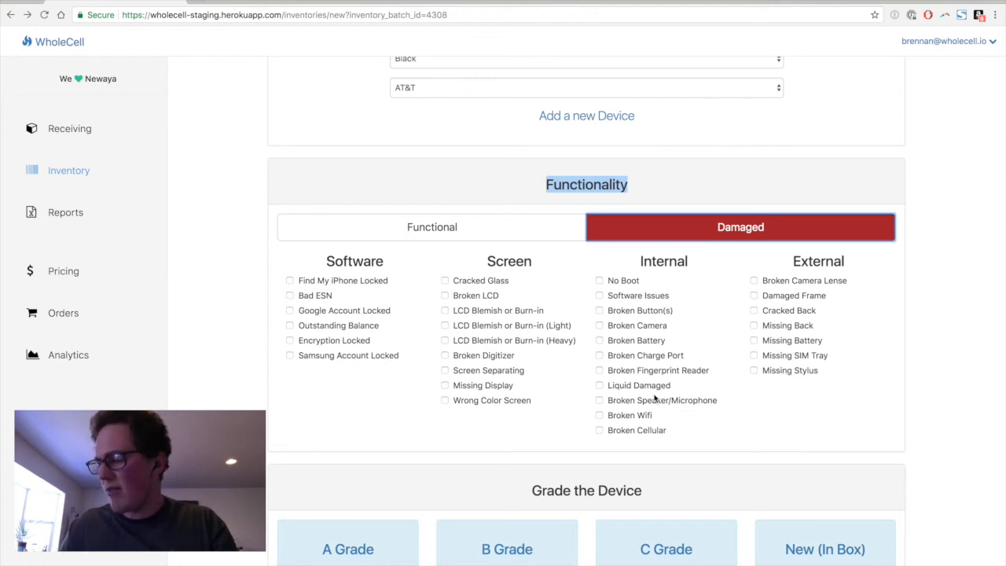
mouse_move(488, 305)
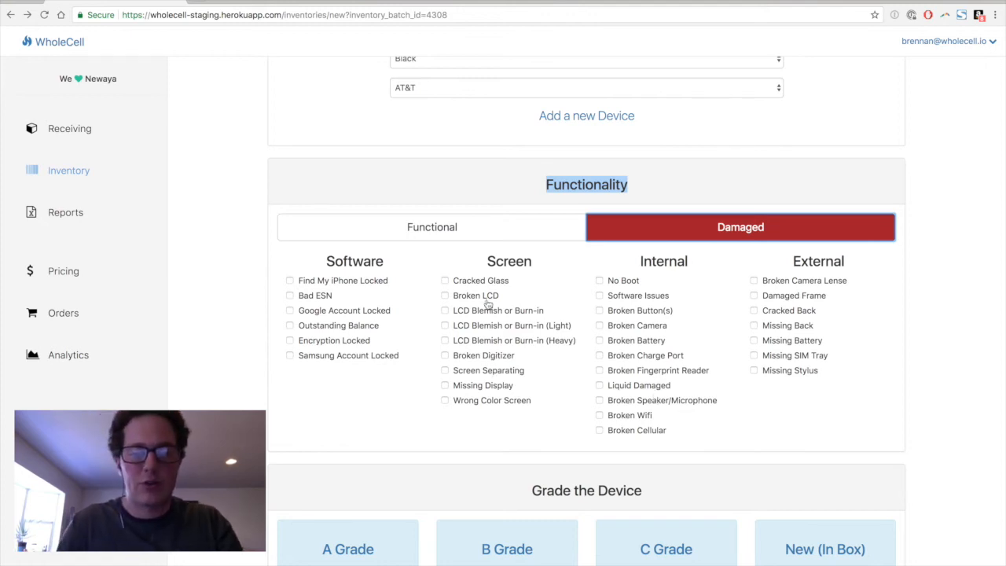
left_click(445, 280)
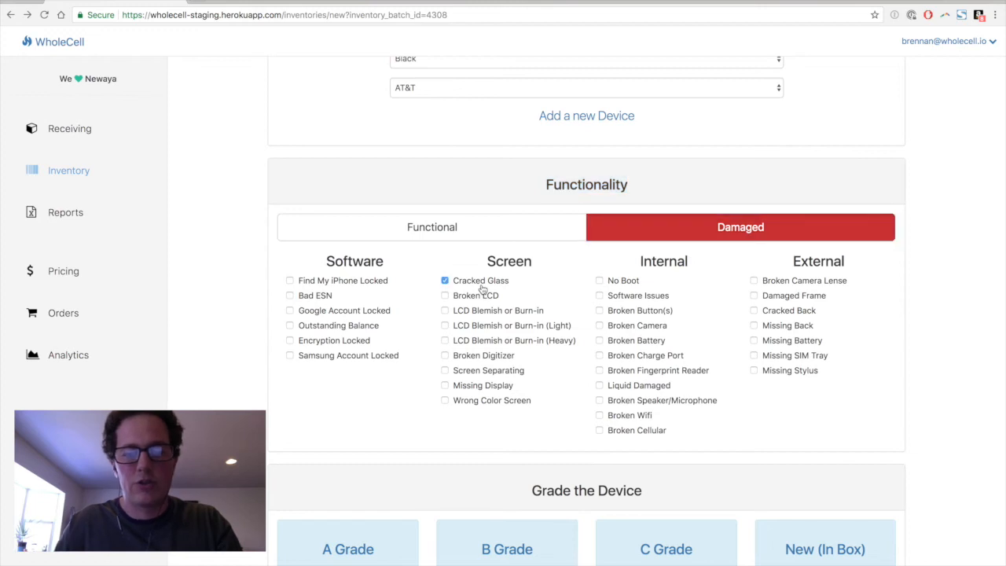
Assign B Grade to the device in the grading section
scroll("down", 3)
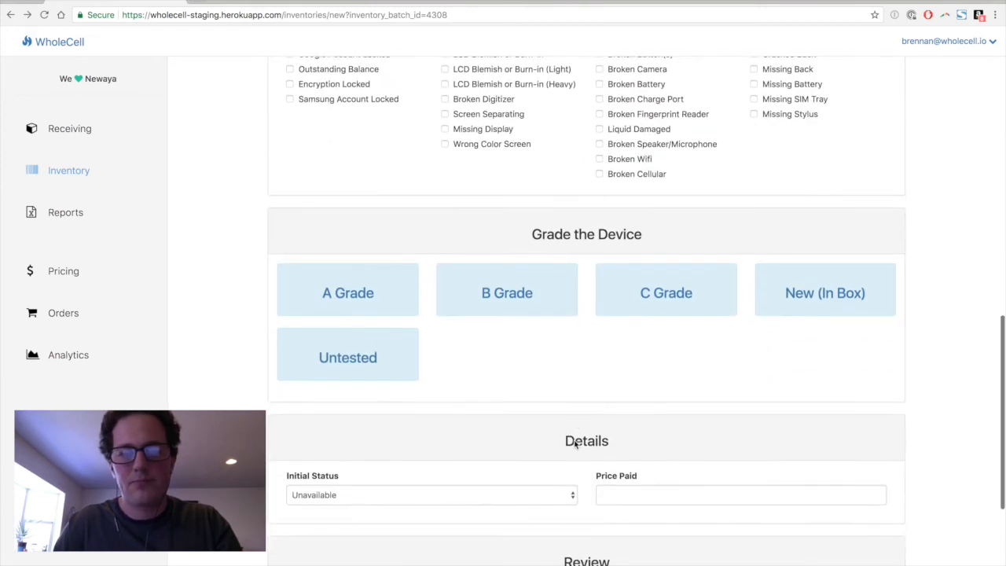
scroll("down", 3)
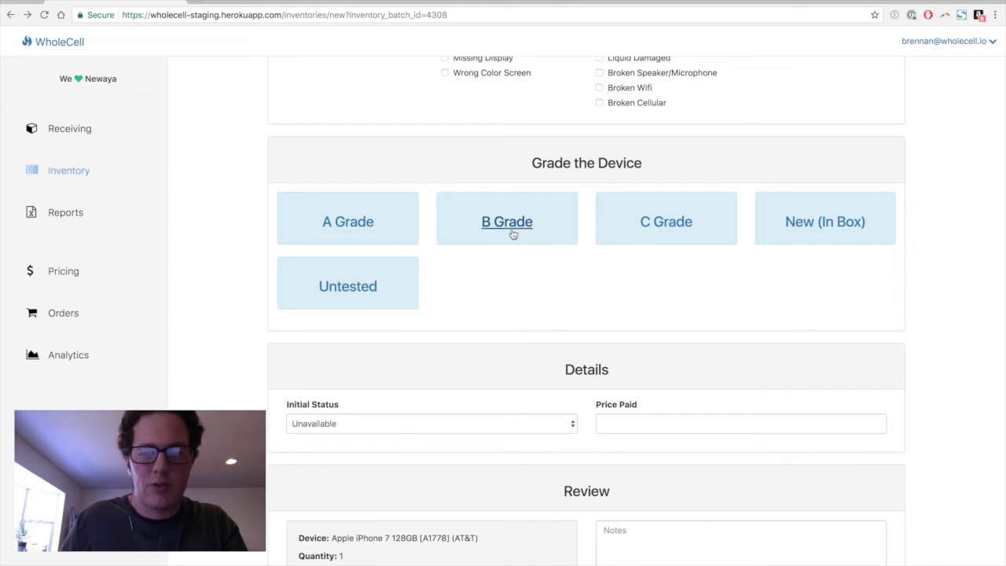
left_click(506, 220)
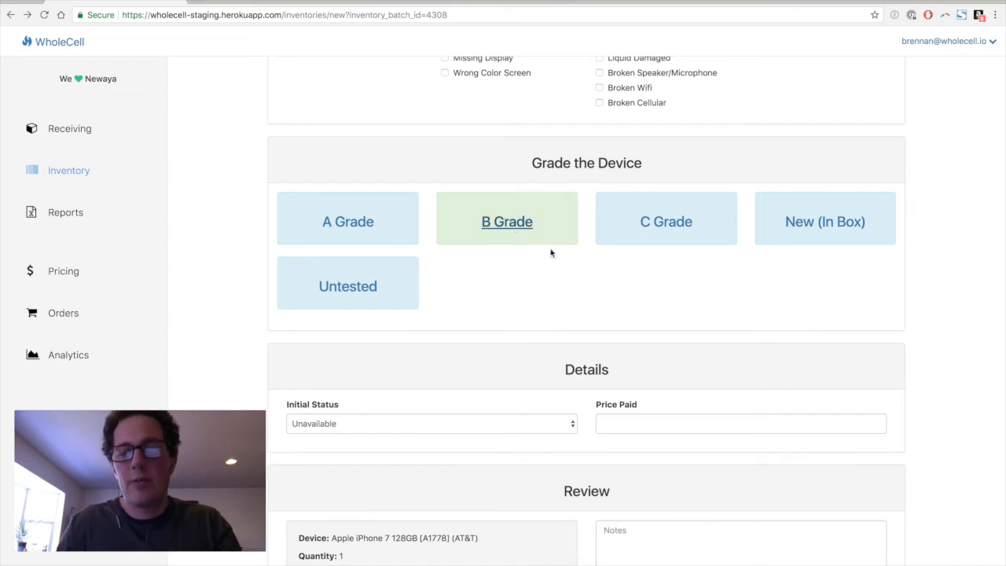
mouse_move(682, 284)
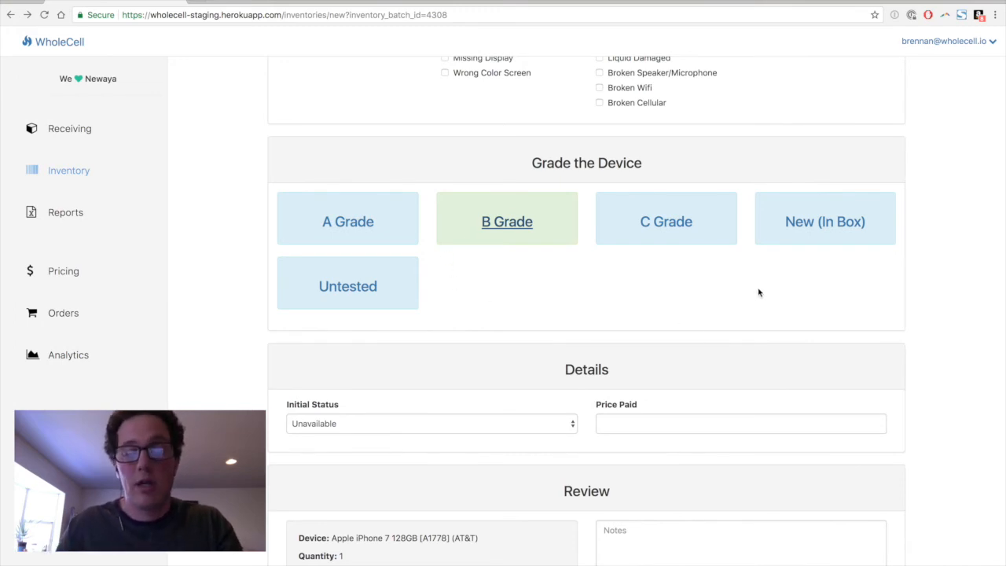
mouse_move(601, 258)
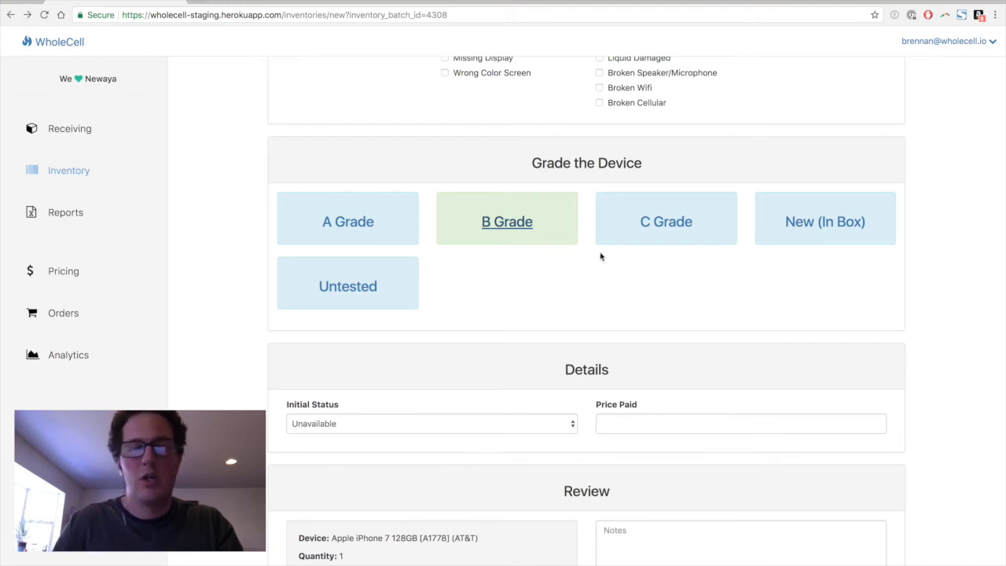
mouse_move(642, 250)
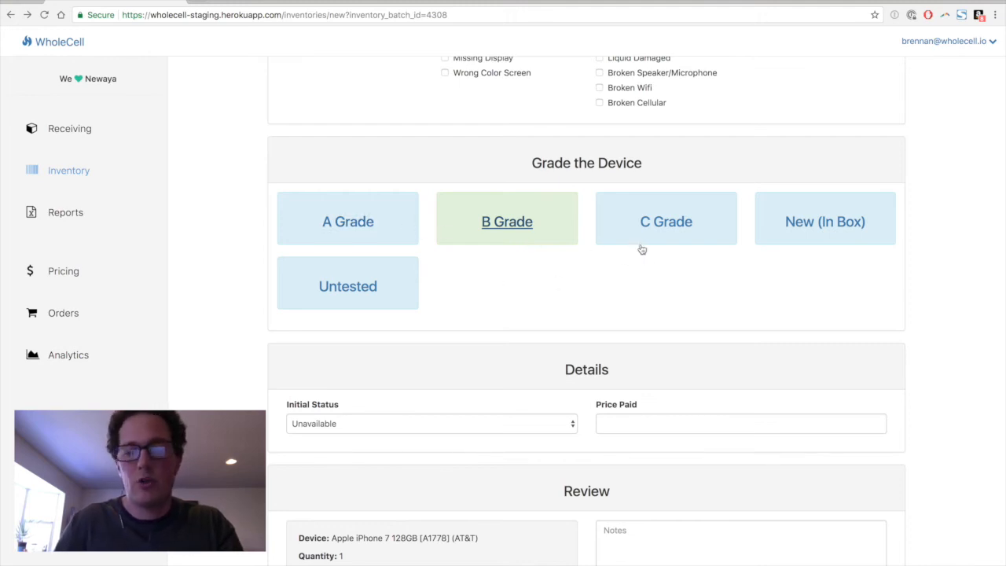
mouse_move(517, 299)
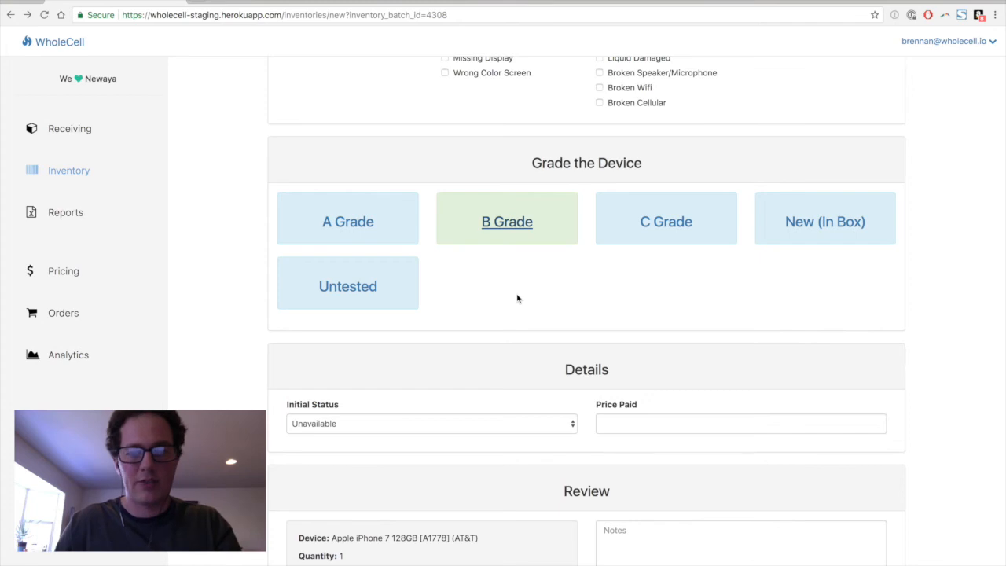
mouse_move(563, 295)
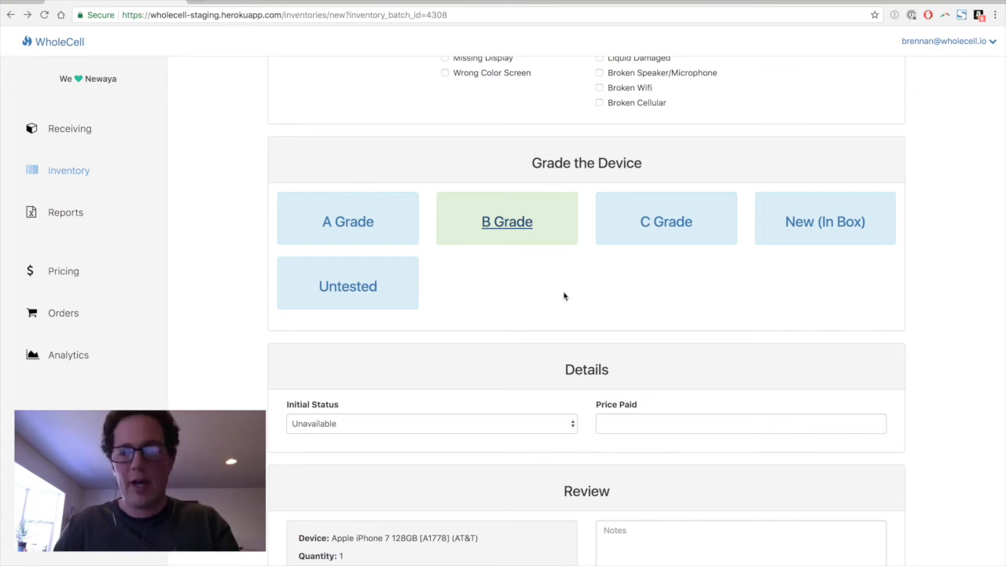
mouse_move(629, 291)
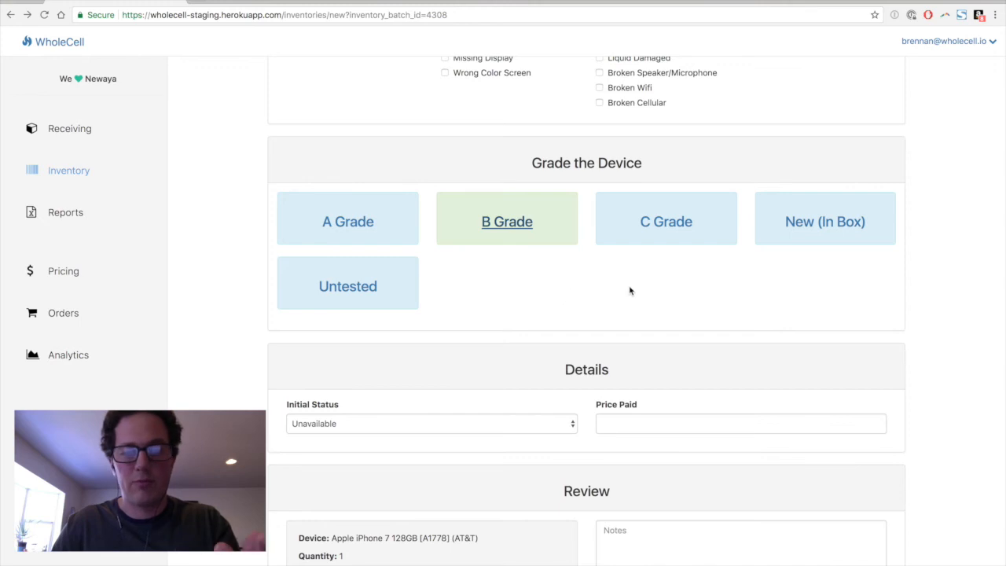
scroll("down", 3)
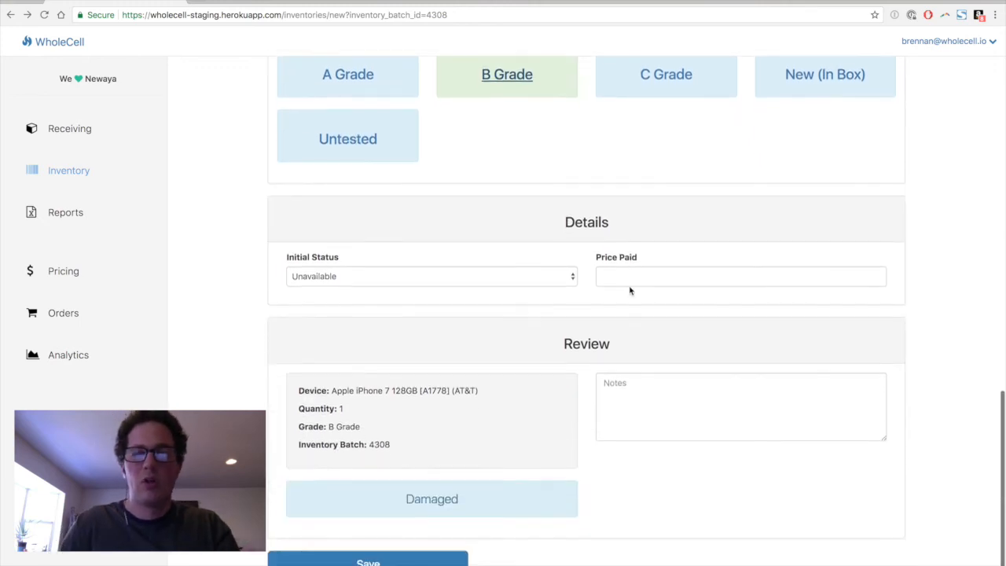
scroll("down", 3)
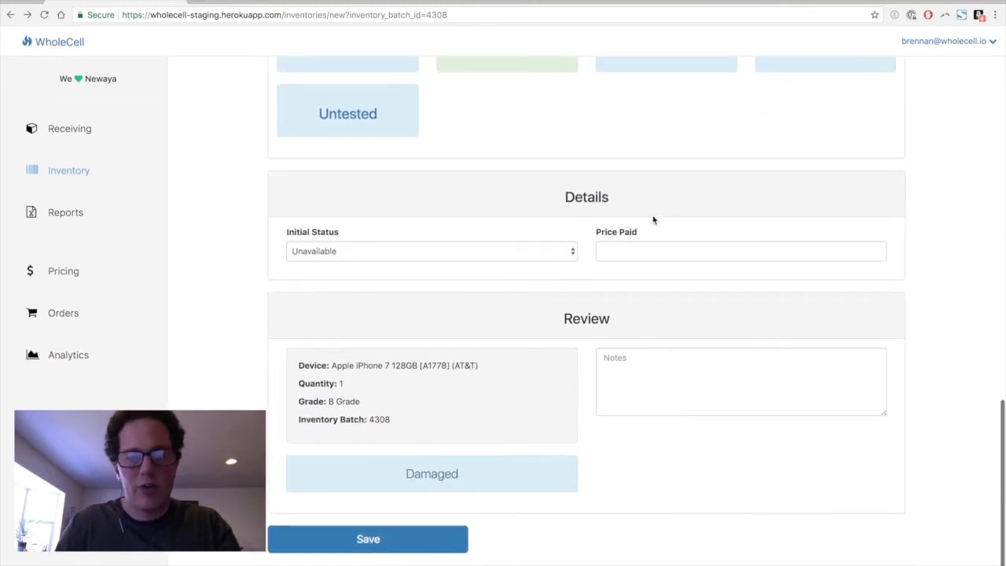
left_click(431, 251)
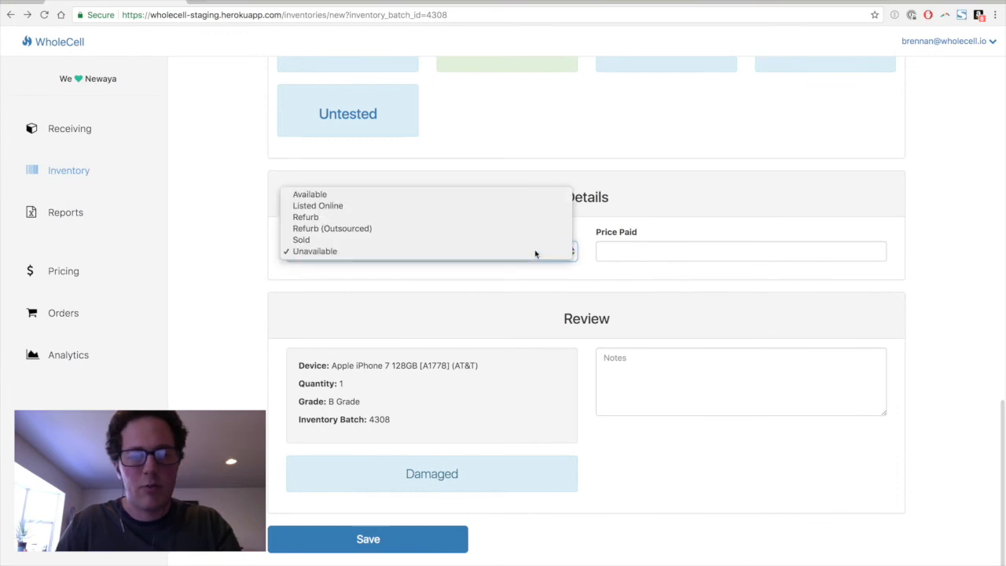
mouse_move(535, 251)
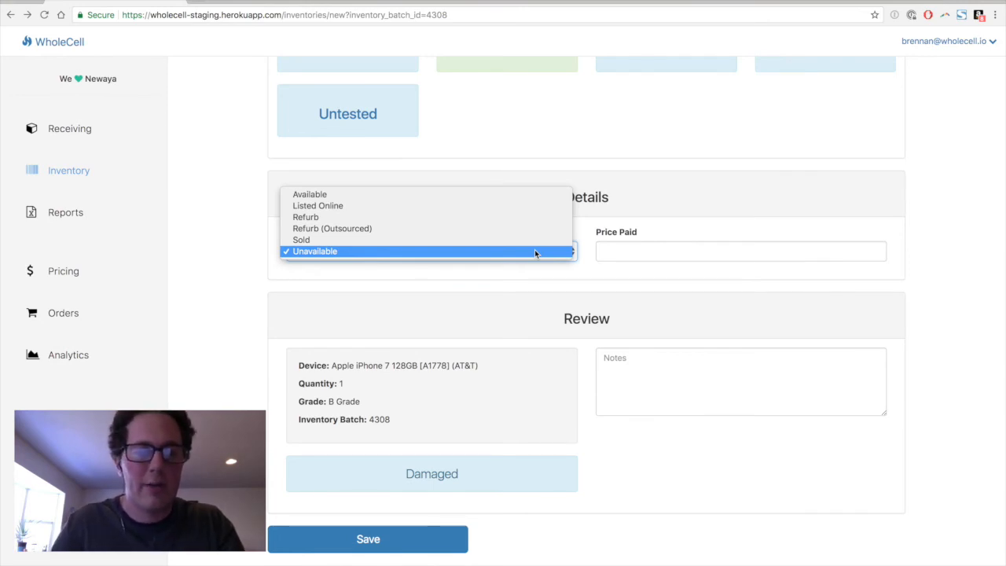
left_click(314, 251)
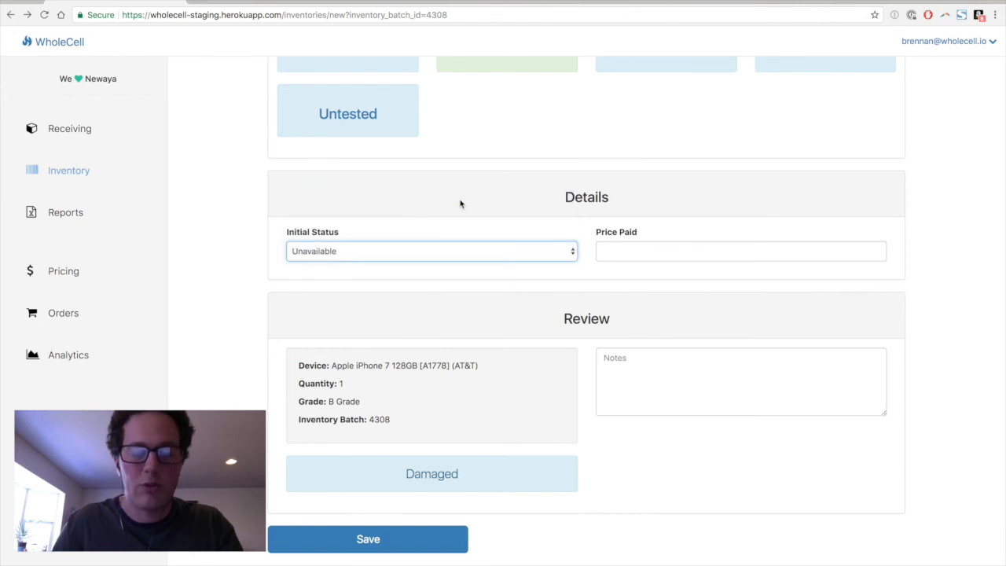
left_click(431, 252)
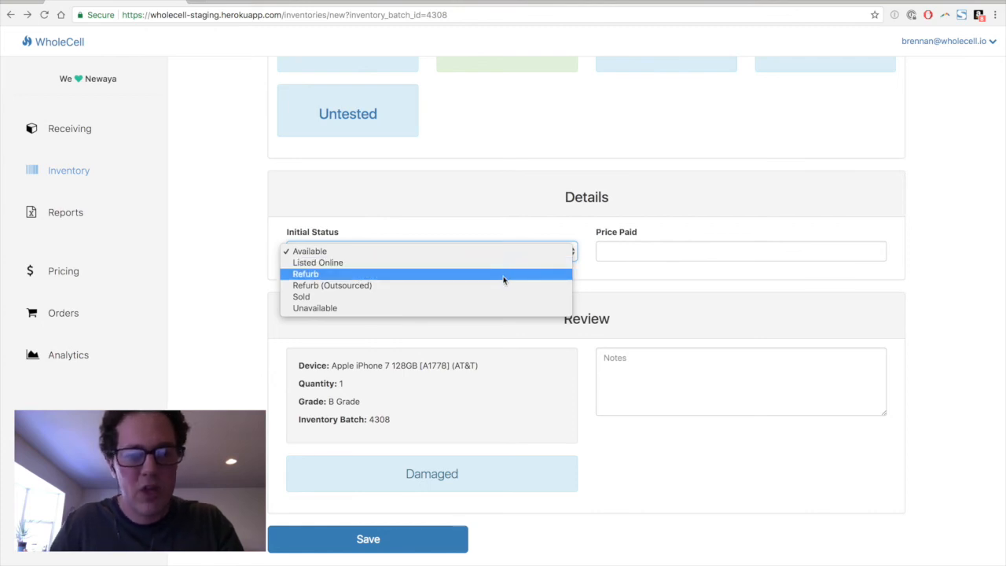
mouse_move(478, 286)
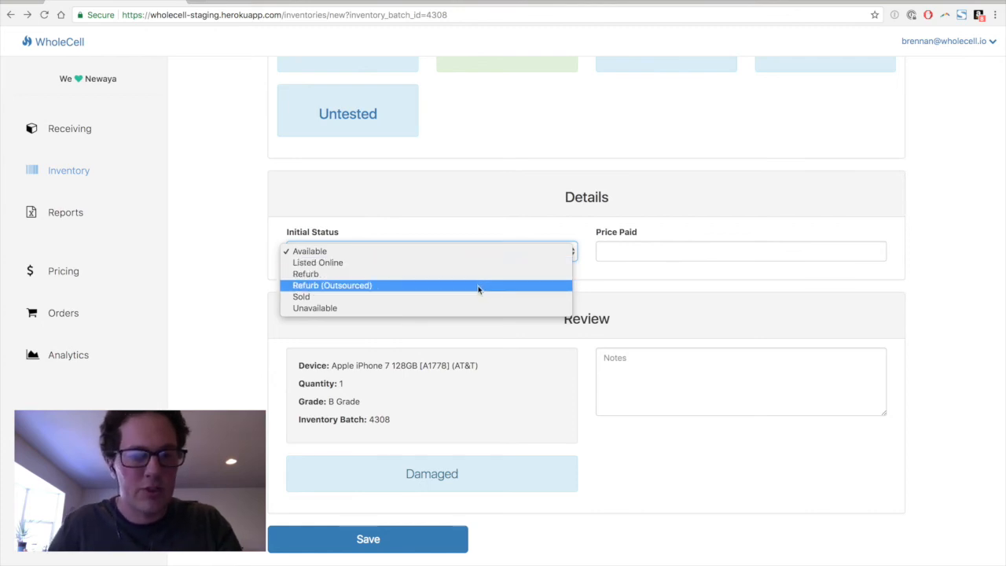
mouse_move(456, 306)
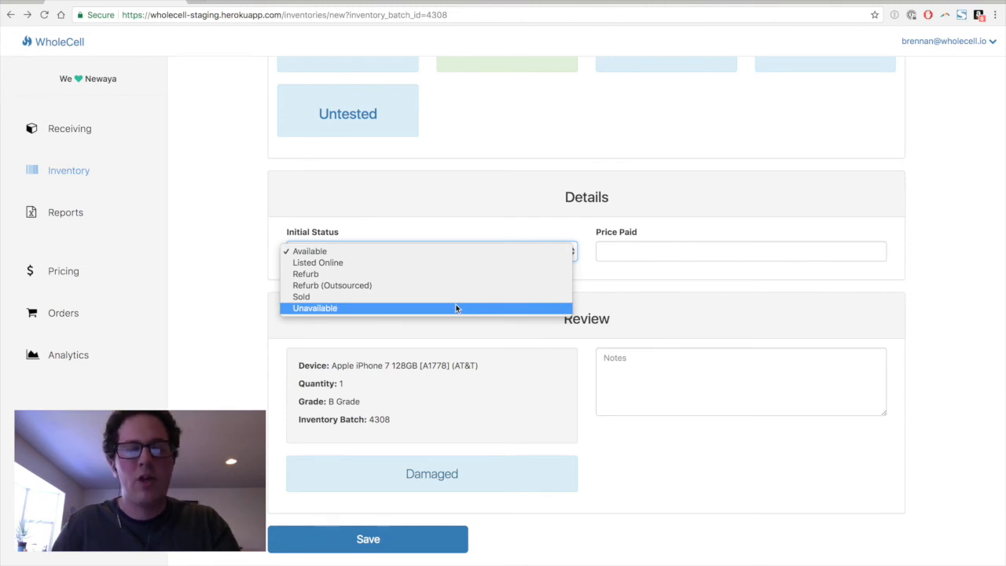
left_click(315, 308)
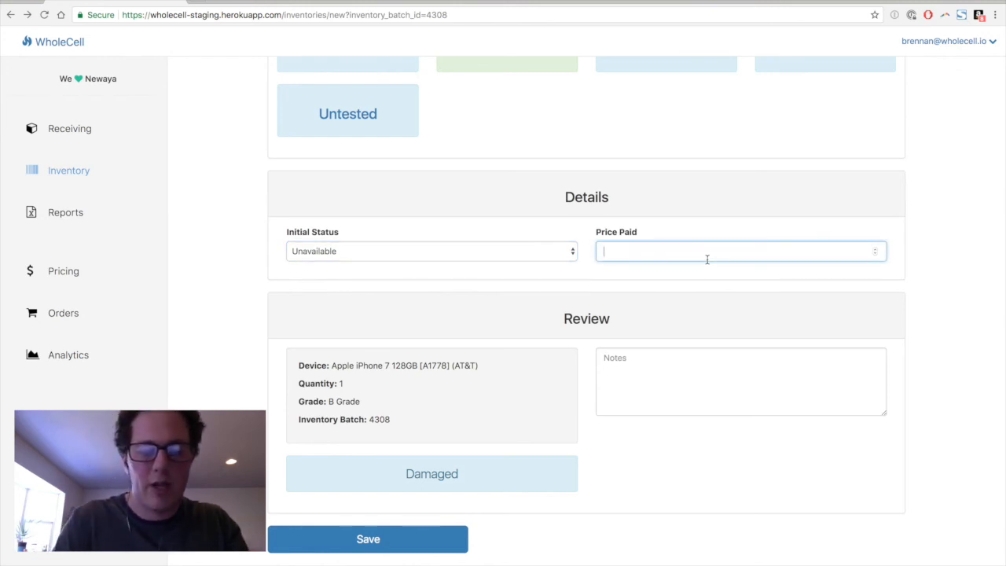
Save the item with price paid 75 and get its printable barcode label
type("75")
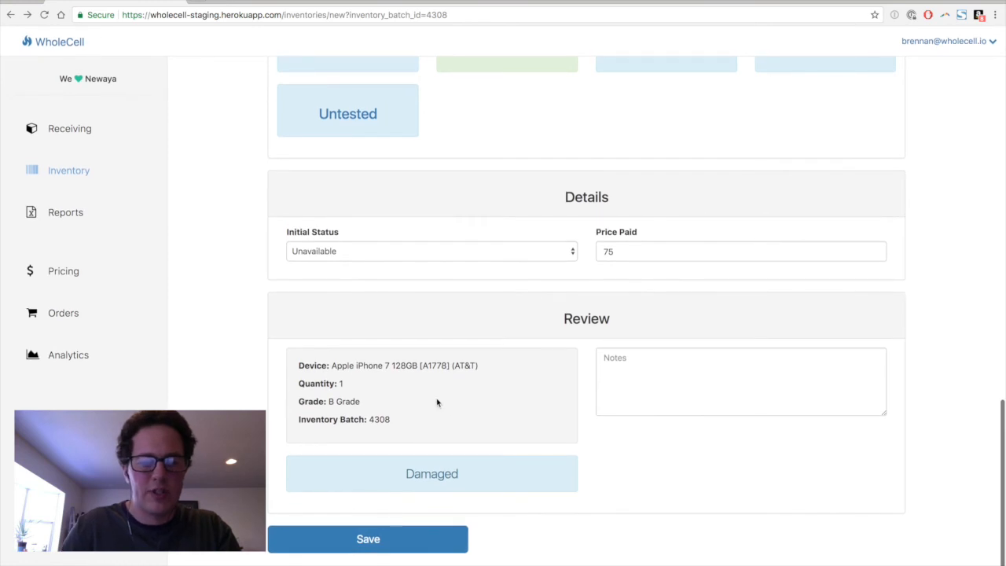
mouse_move(396, 531)
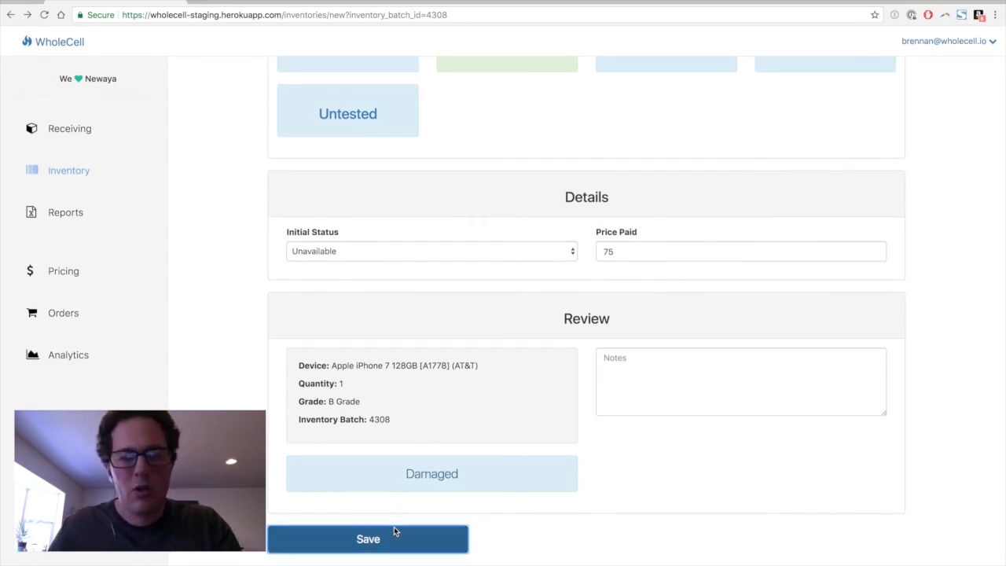
left_click(368, 538)
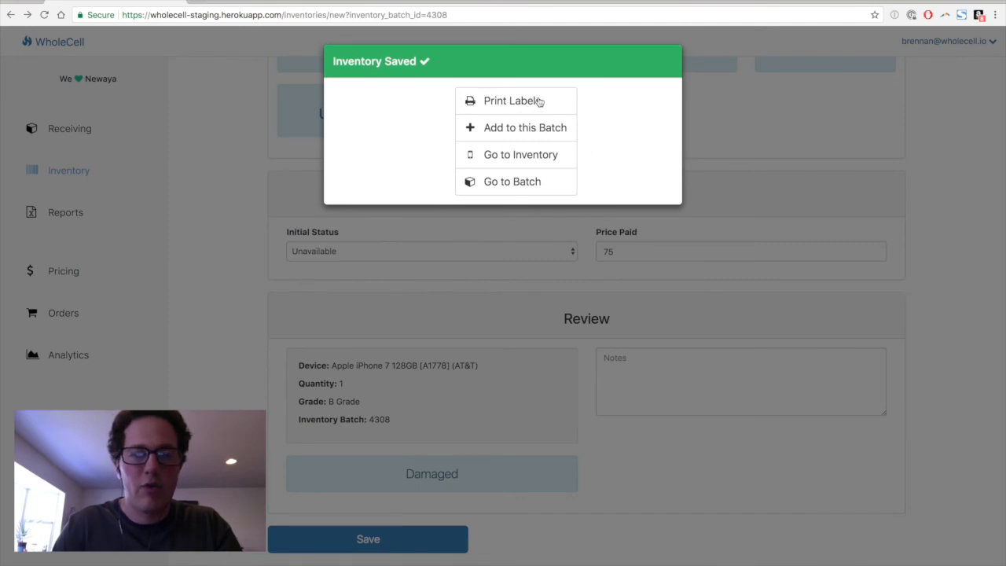
left_click(506, 101)
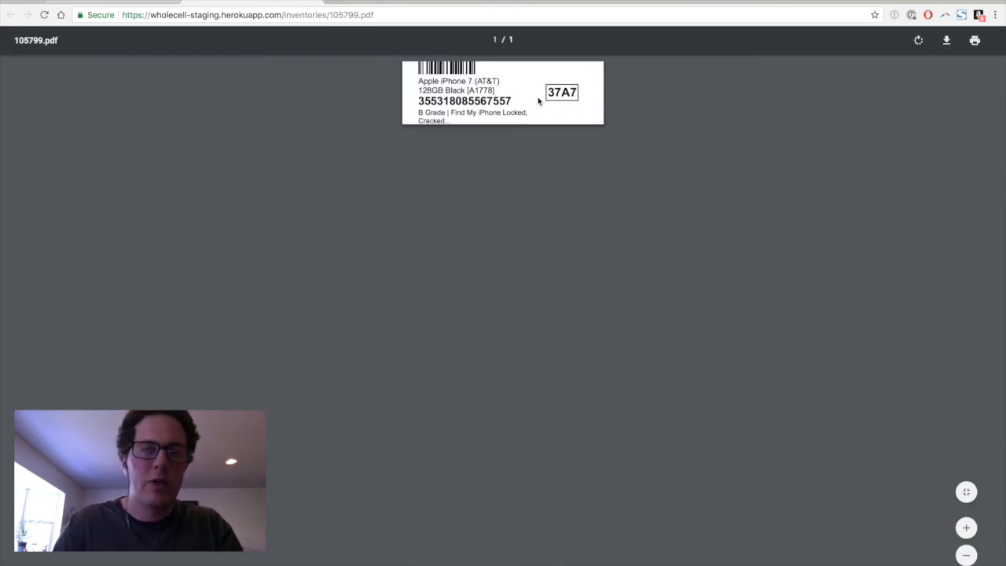
mouse_move(482, 66)
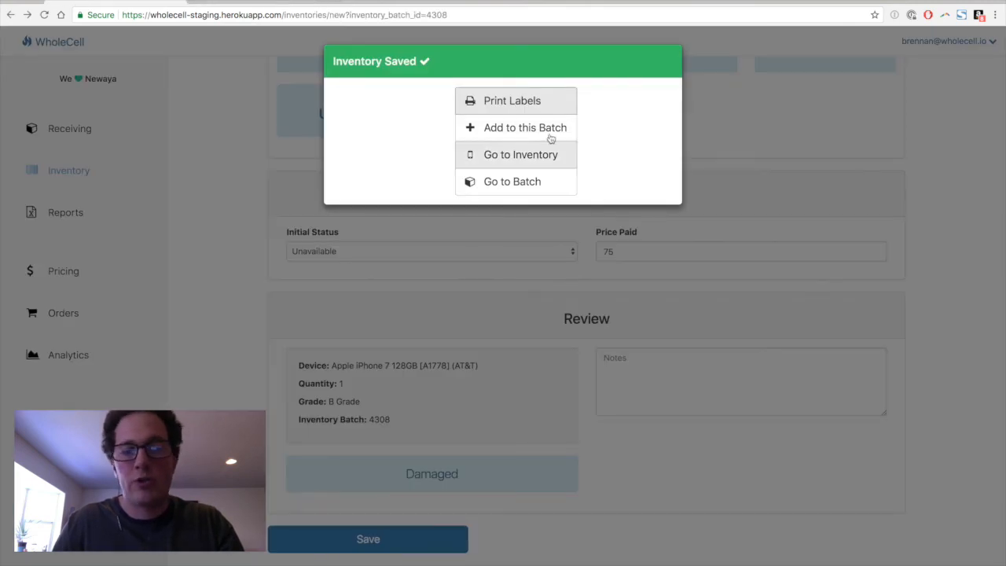
mouse_move(547, 160)
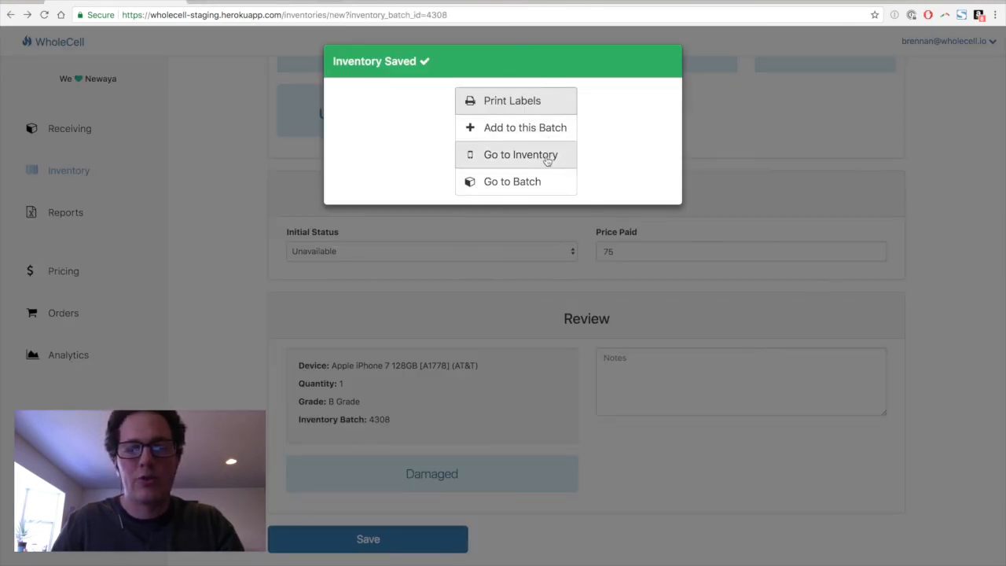
Go to the saved iPhone 7 128GB Black AT&T B Grade item's detail page
left_click(521, 154)
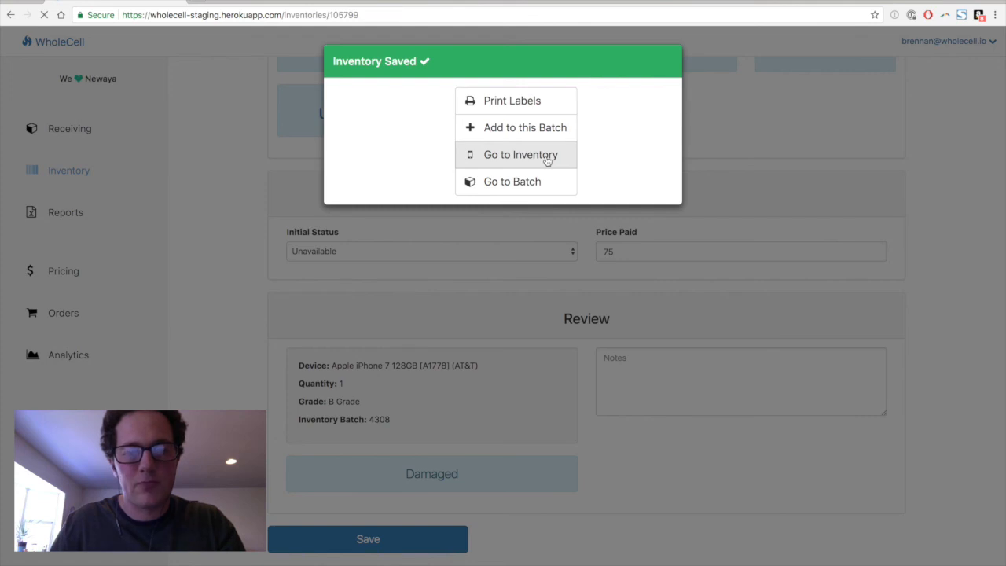
left_click(520, 154)
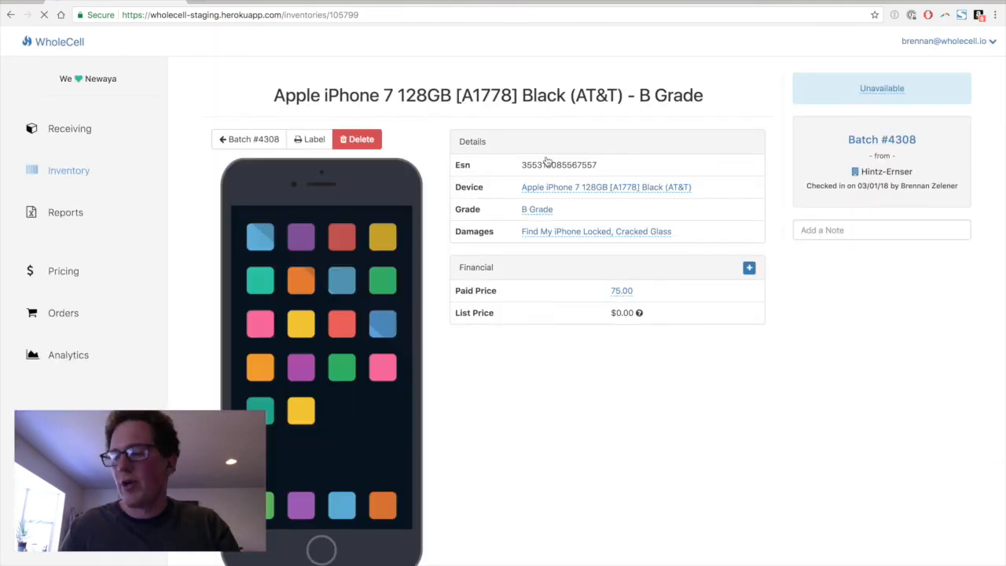